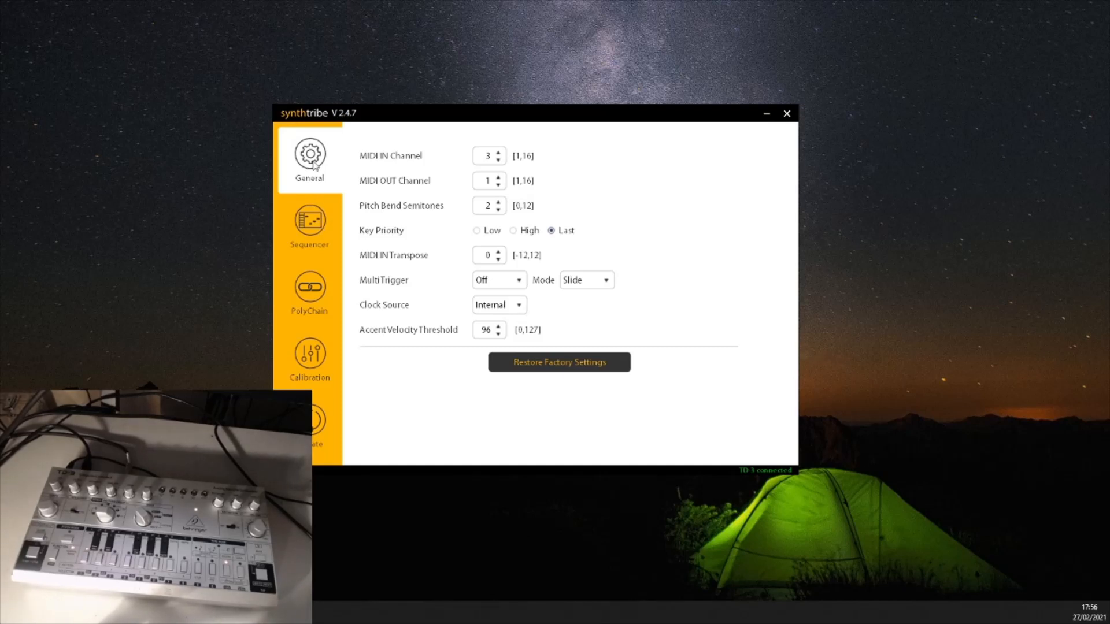
{"action": "mouse_move", "coordinate": [389, 221]}
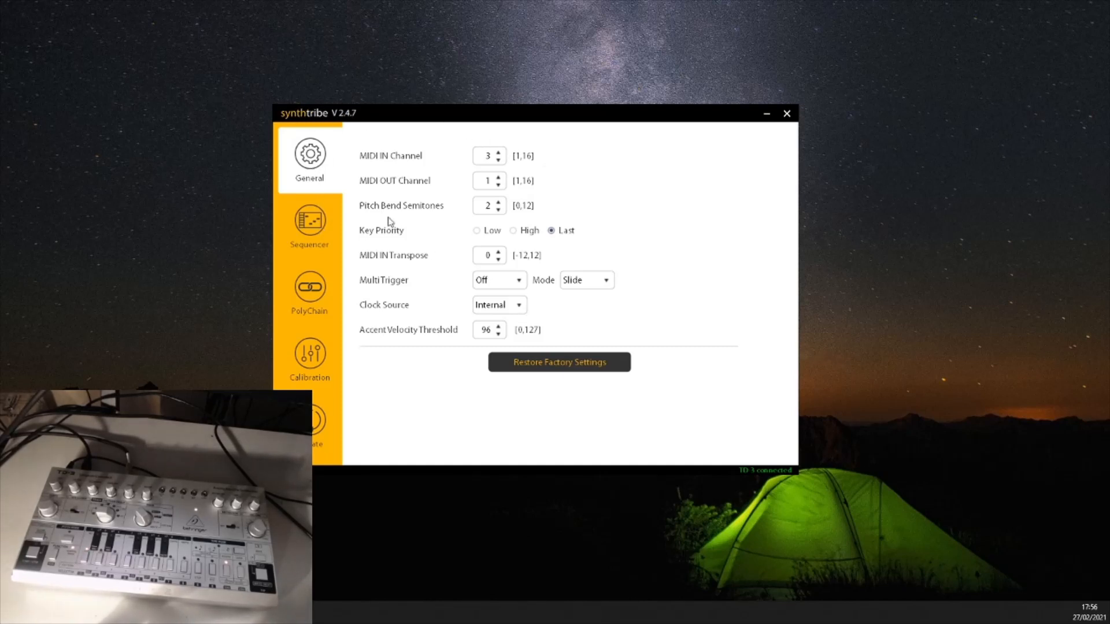
{"action": "mouse_move", "coordinate": [316, 231]}
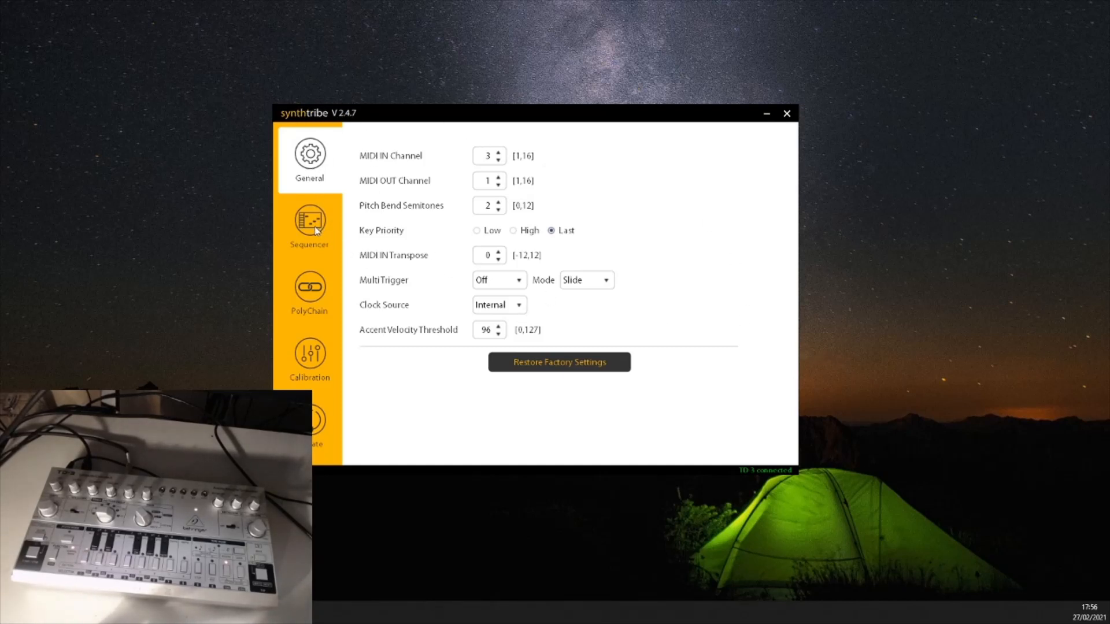
Open the Sequencer tab showing the empty group I, section A, pattern 1 grid
{"action": "left_click", "coordinate": [309, 223]}
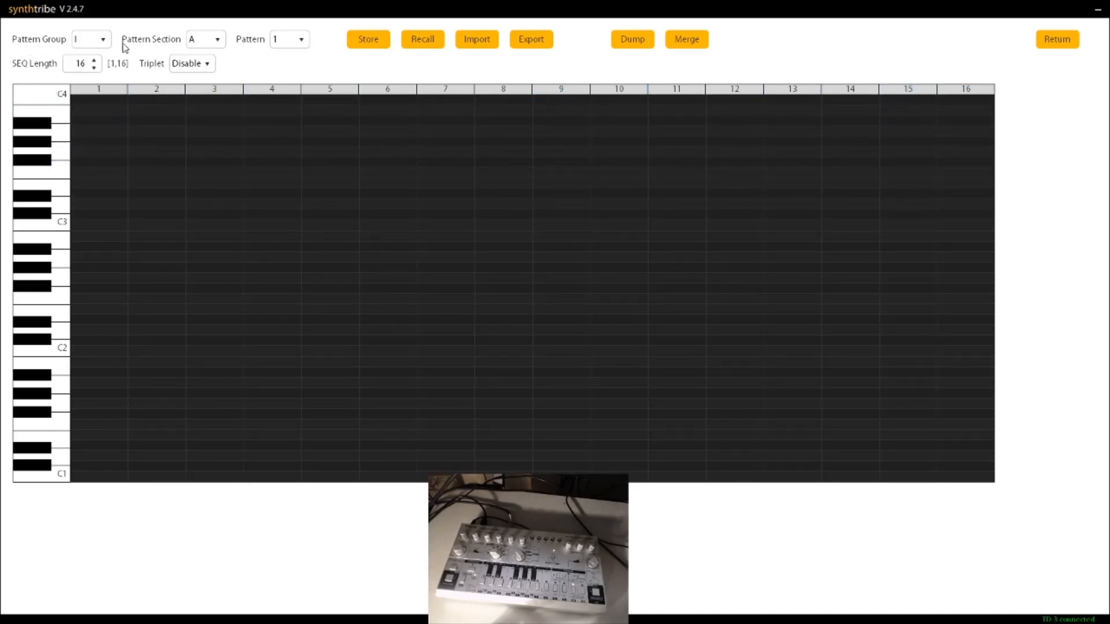
{"action": "mouse_move", "coordinate": [284, 47]}
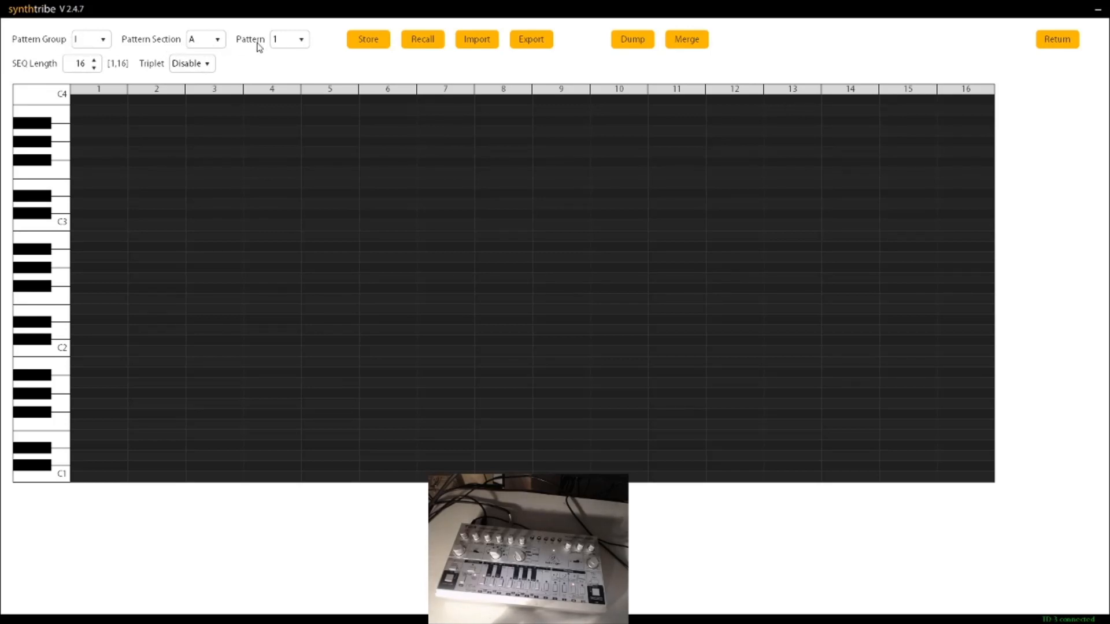
{"action": "mouse_move", "coordinate": [268, 45]}
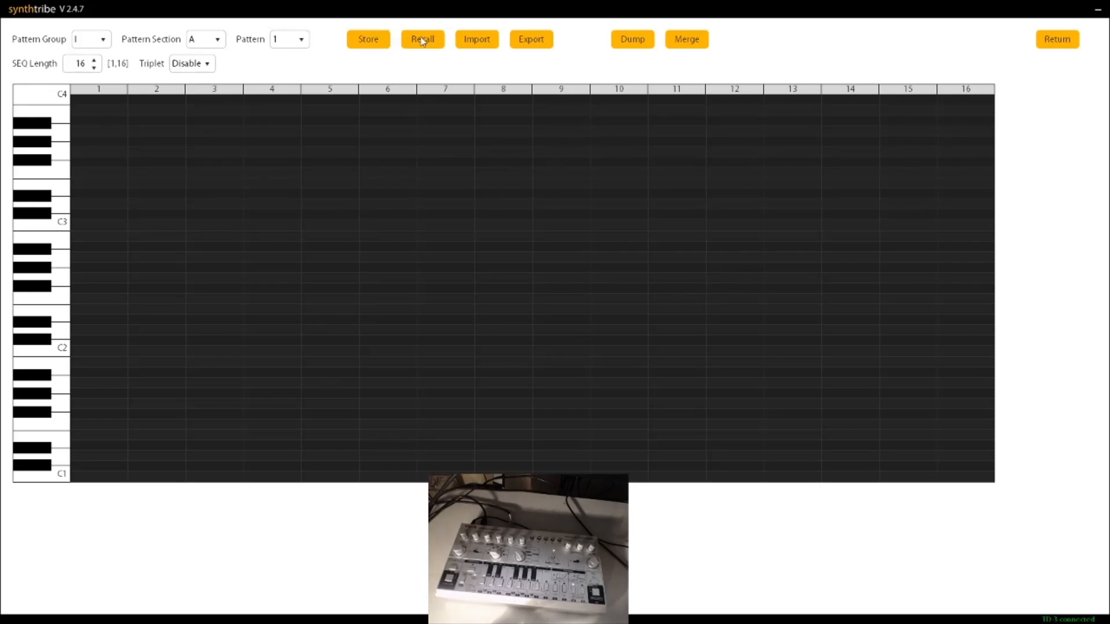
Recall pattern 1 of group I from the TD-3 into the piano-roll grid
{"action": "left_click", "coordinate": [422, 39]}
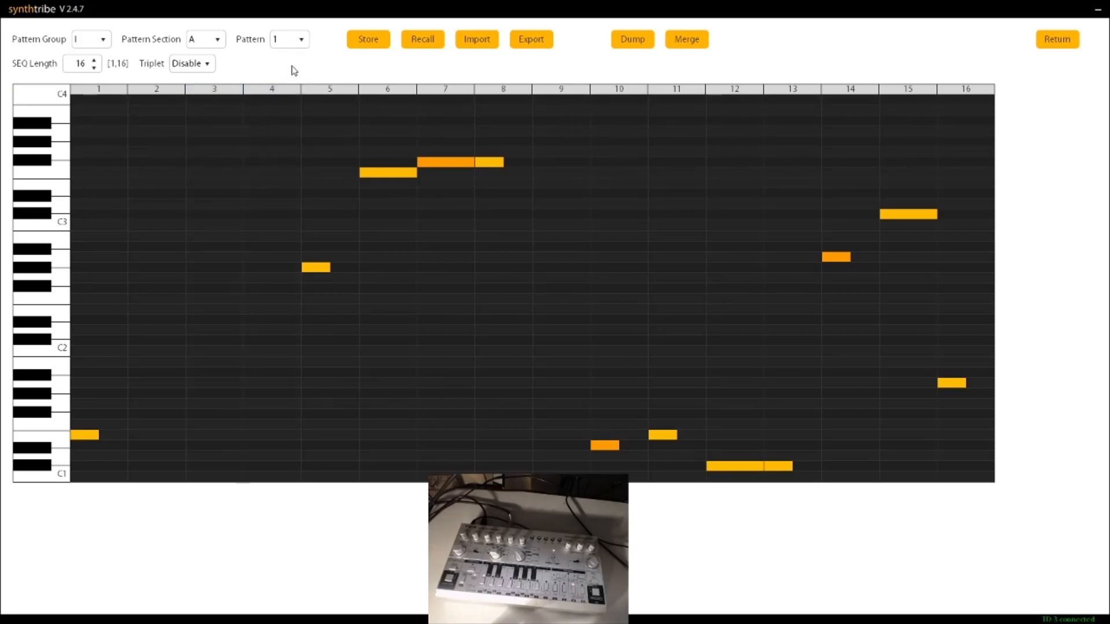
Switch the Pattern dropdown to pattern 2, then to pattern 3
{"action": "left_click", "coordinate": [304, 39]}
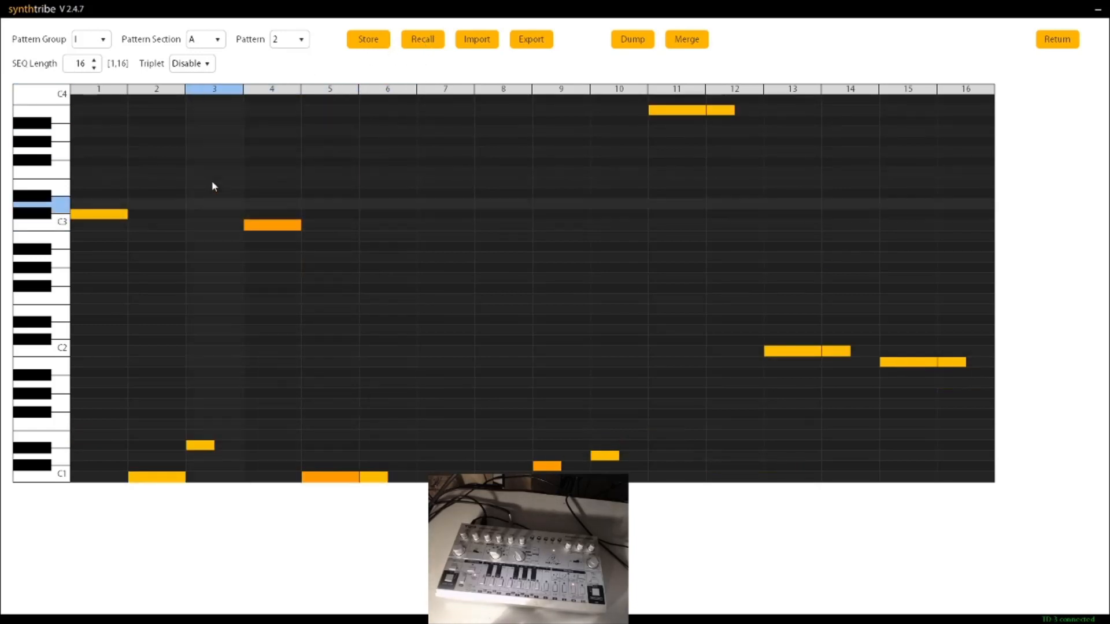
{"action": "left_click", "coordinate": [288, 38]}
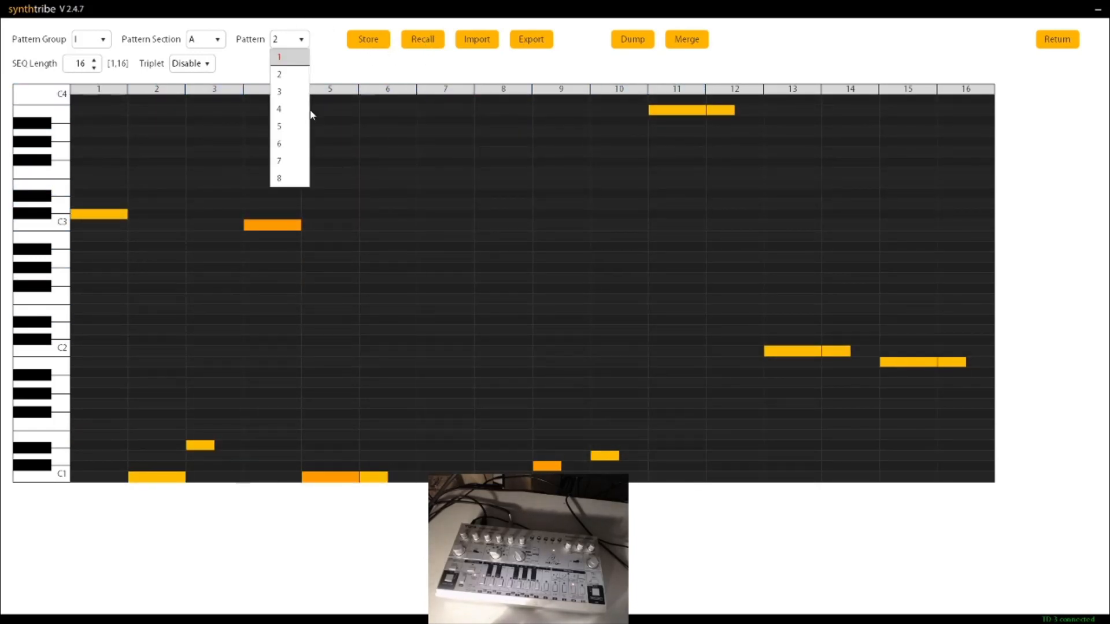
{"action": "left_click", "coordinate": [279, 90]}
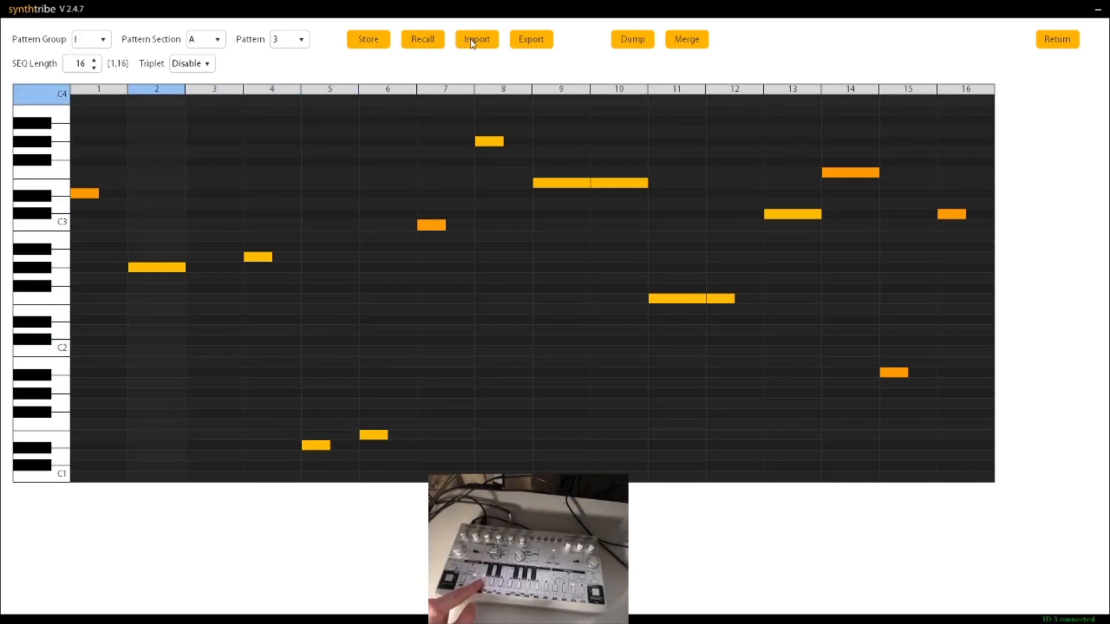
Select pattern group IV and recall pattern 3 from the TD-3
{"action": "left_click", "coordinate": [101, 40]}
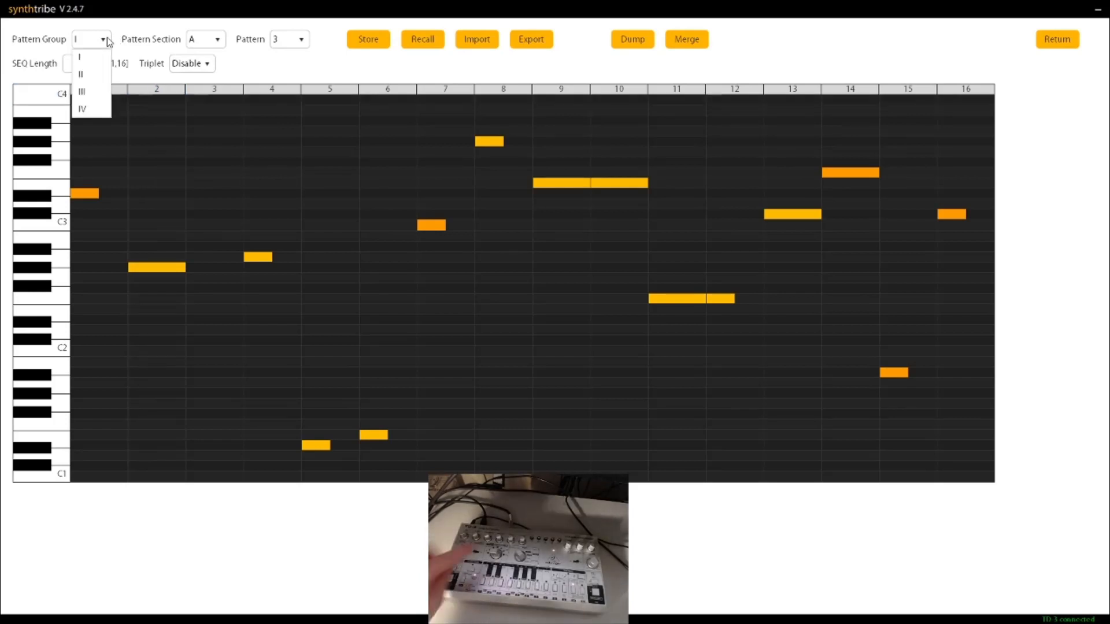
{"action": "mouse_move", "coordinate": [85, 110]}
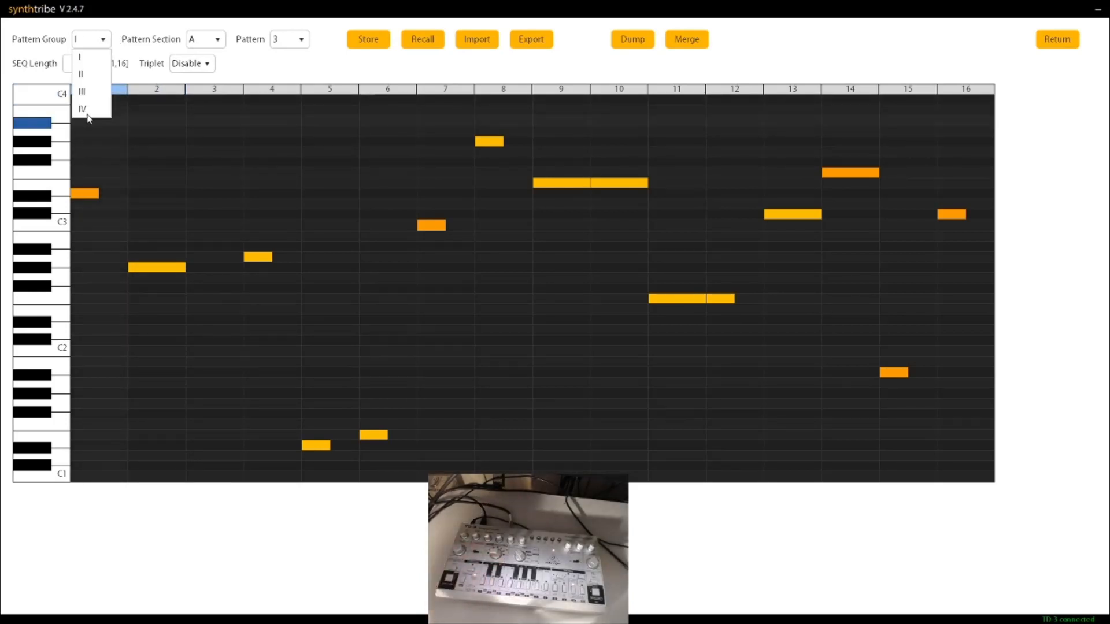
{"action": "left_click", "coordinate": [81, 108]}
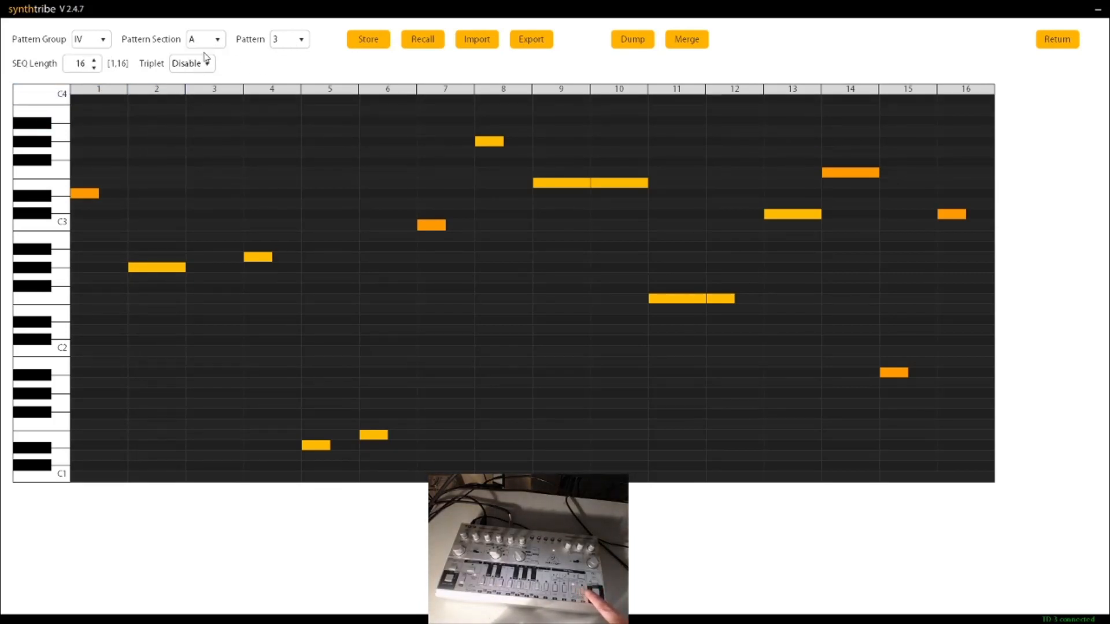
{"action": "left_click", "coordinate": [216, 38]}
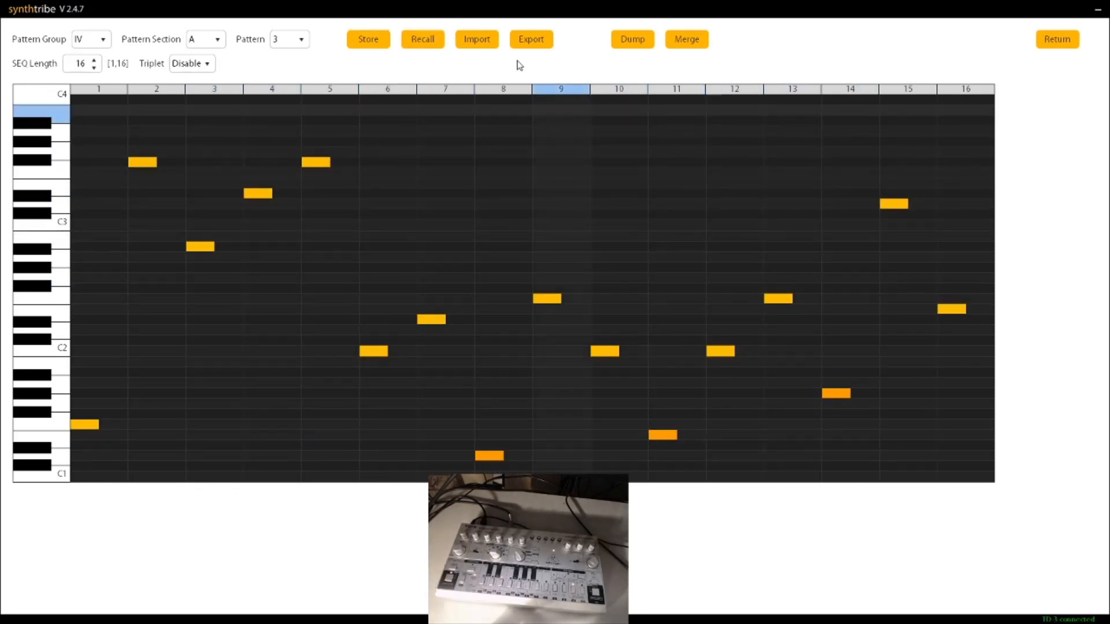
{"action": "mouse_move", "coordinate": [489, 47]}
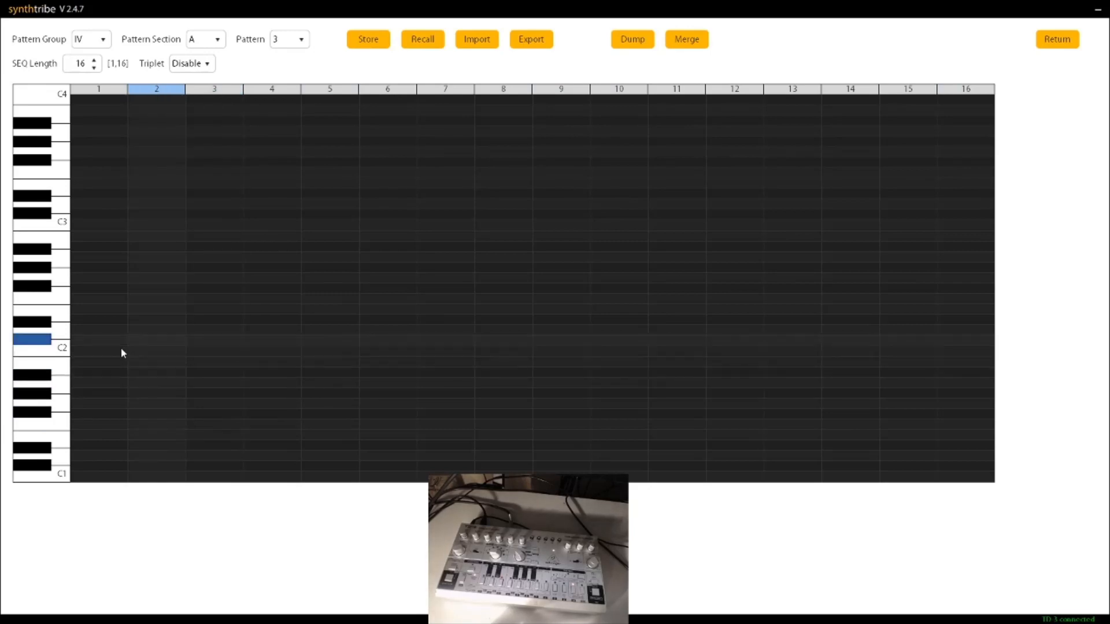
Place a C2 note on step 1 of group IV pattern 3
{"action": "left_click", "coordinate": [86, 351]}
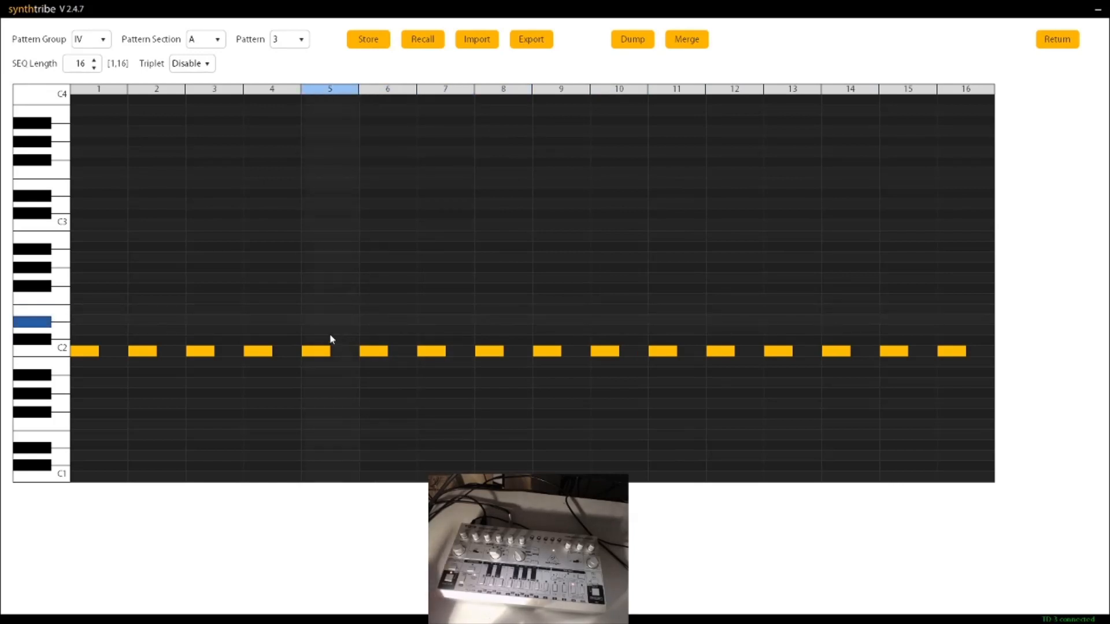
{"action": "mouse_move", "coordinate": [313, 303]}
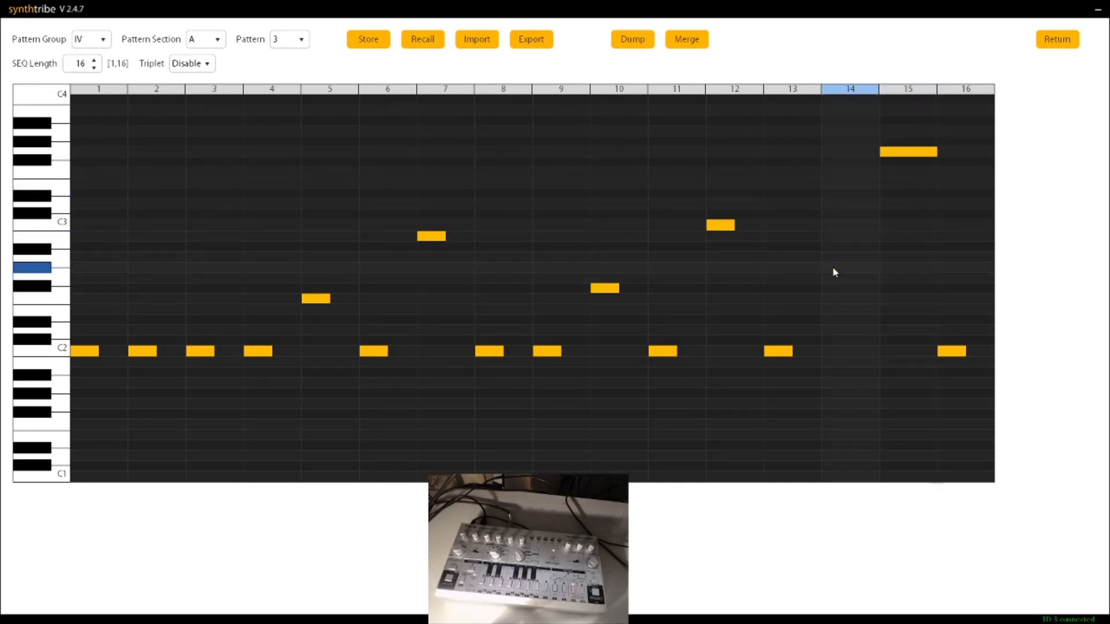
Add a note on step 14, then remove the stretched note again
{"action": "left_click", "coordinate": [836, 268]}
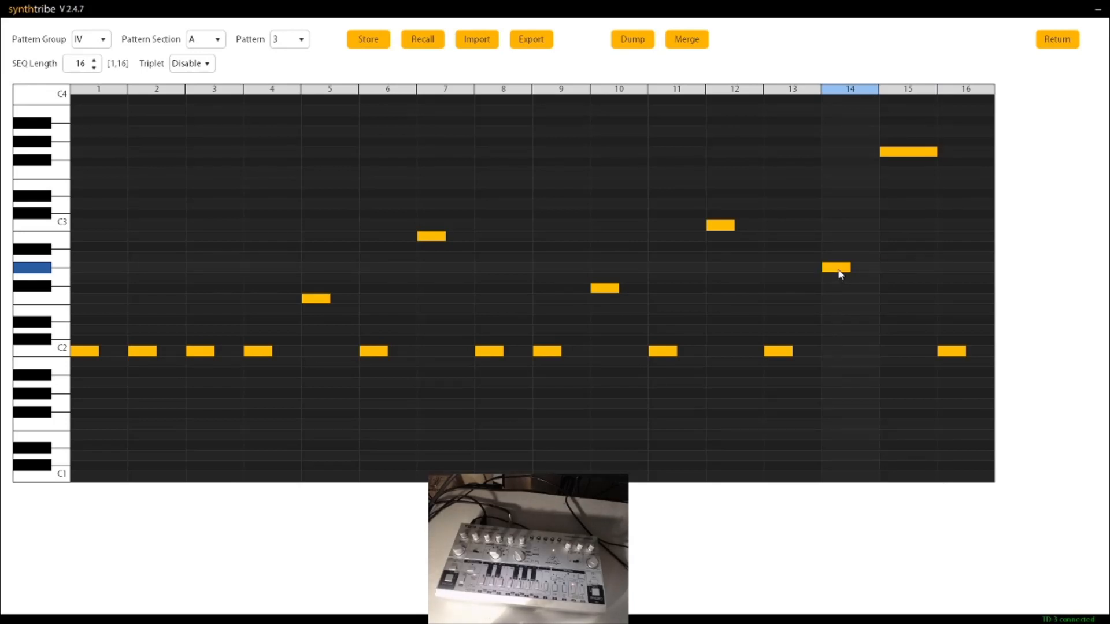
{"action": "mouse_move", "coordinate": [862, 273]}
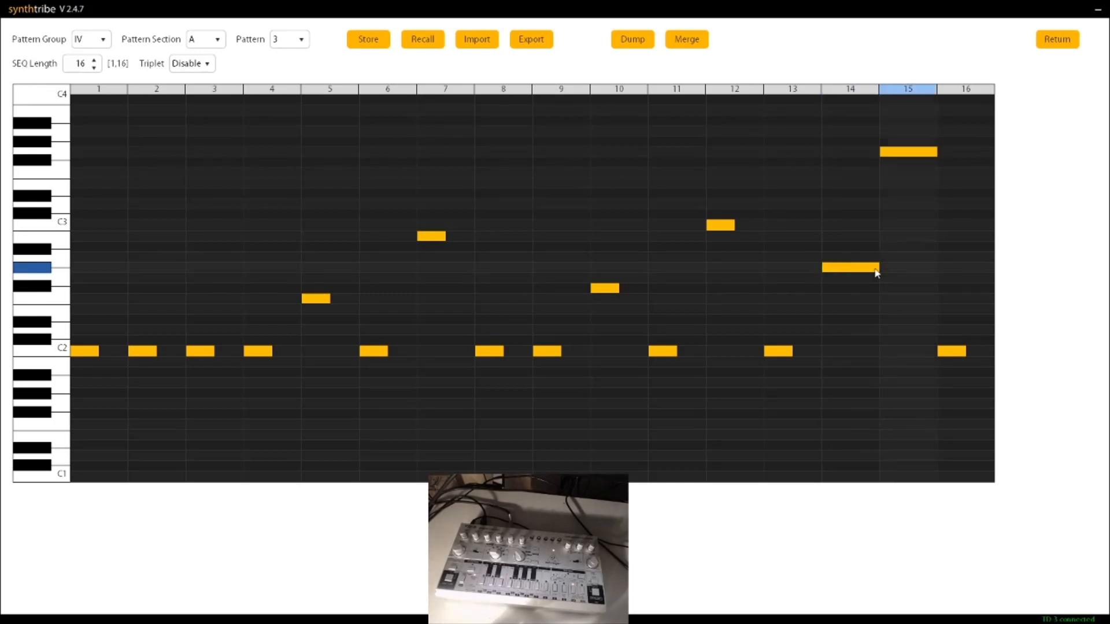
{"action": "left_click", "coordinate": [849, 268]}
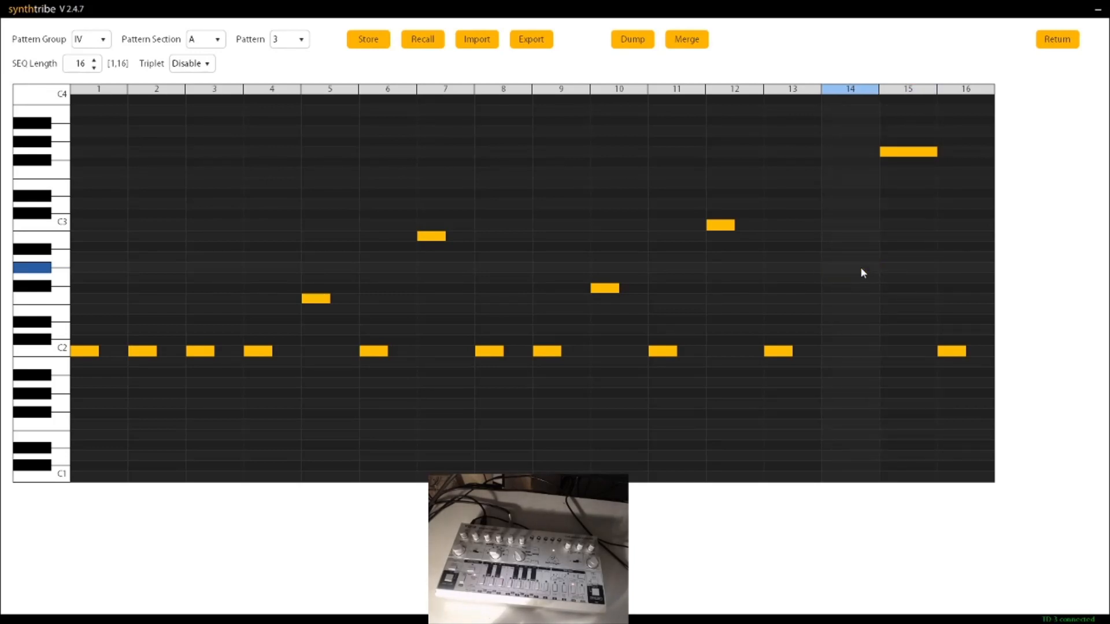
{"action": "mouse_move", "coordinate": [853, 274]}
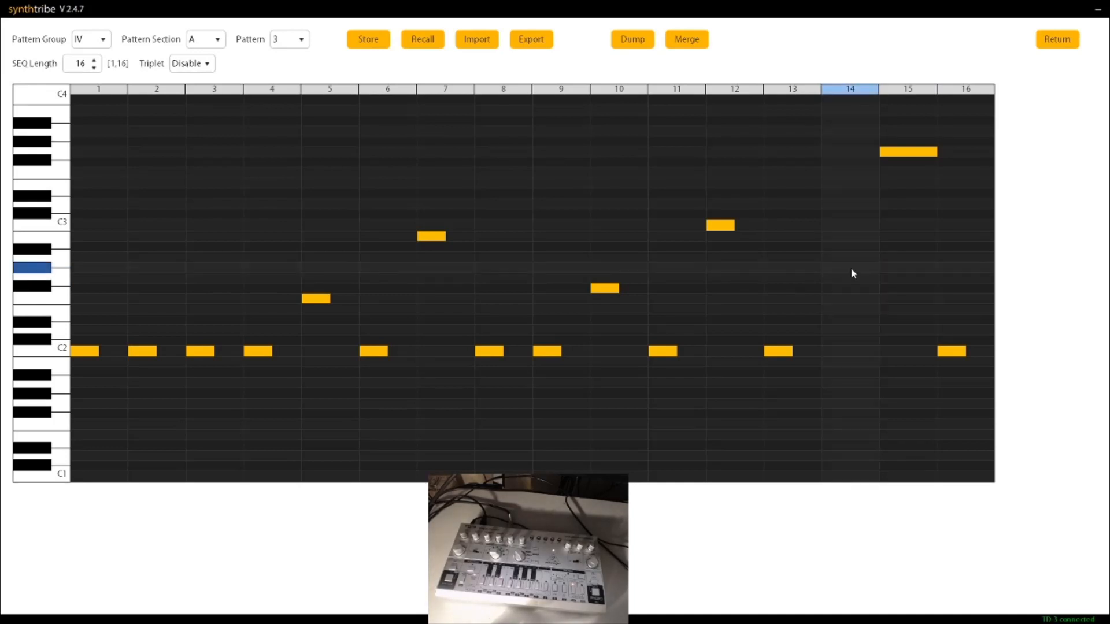
{"action": "mouse_move", "coordinate": [966, 295]}
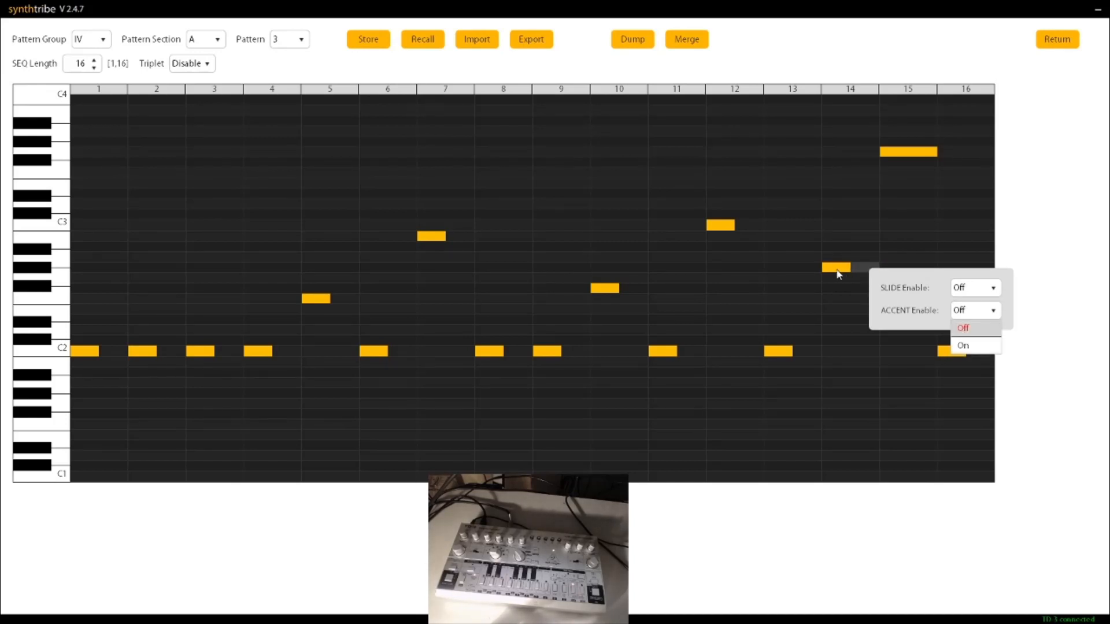
{"action": "mouse_move", "coordinate": [842, 272]}
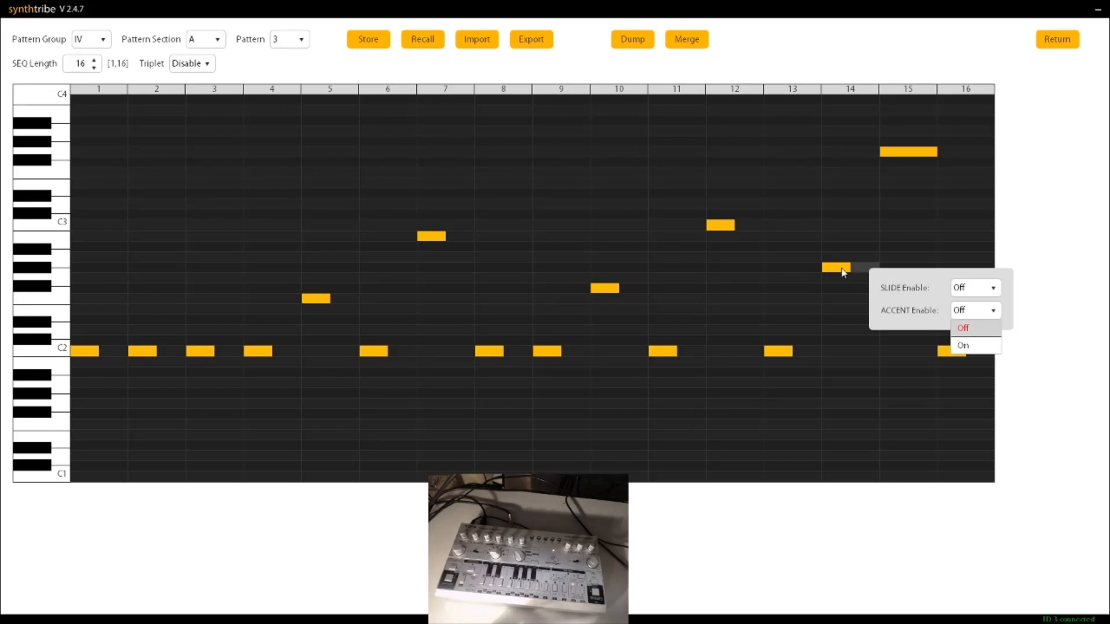
{"action": "mouse_move", "coordinate": [868, 270]}
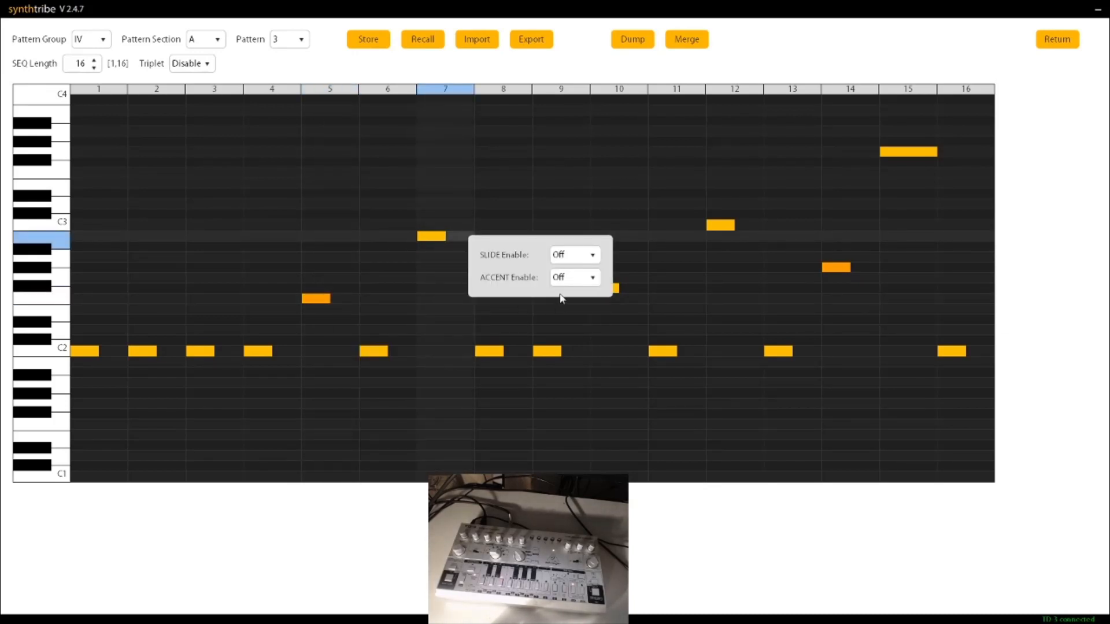
Close the SLIDE/ACCENT options popup for the step 7 note
{"action": "left_click", "coordinate": [575, 278]}
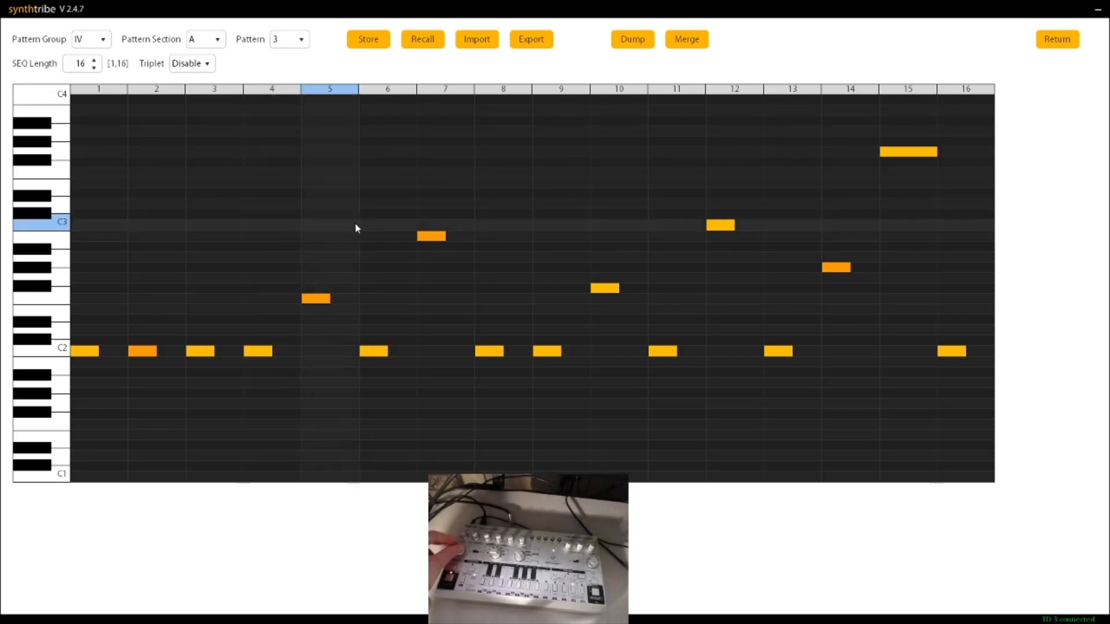
{"action": "mouse_move", "coordinate": [325, 225]}
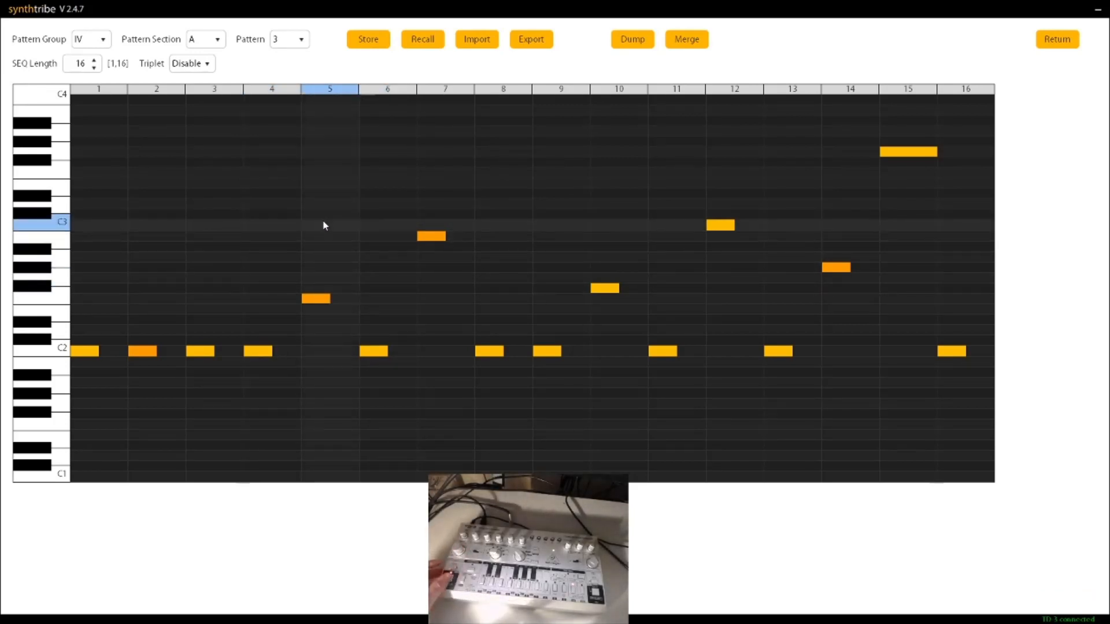
{"action": "mouse_move", "coordinate": [374, 42]}
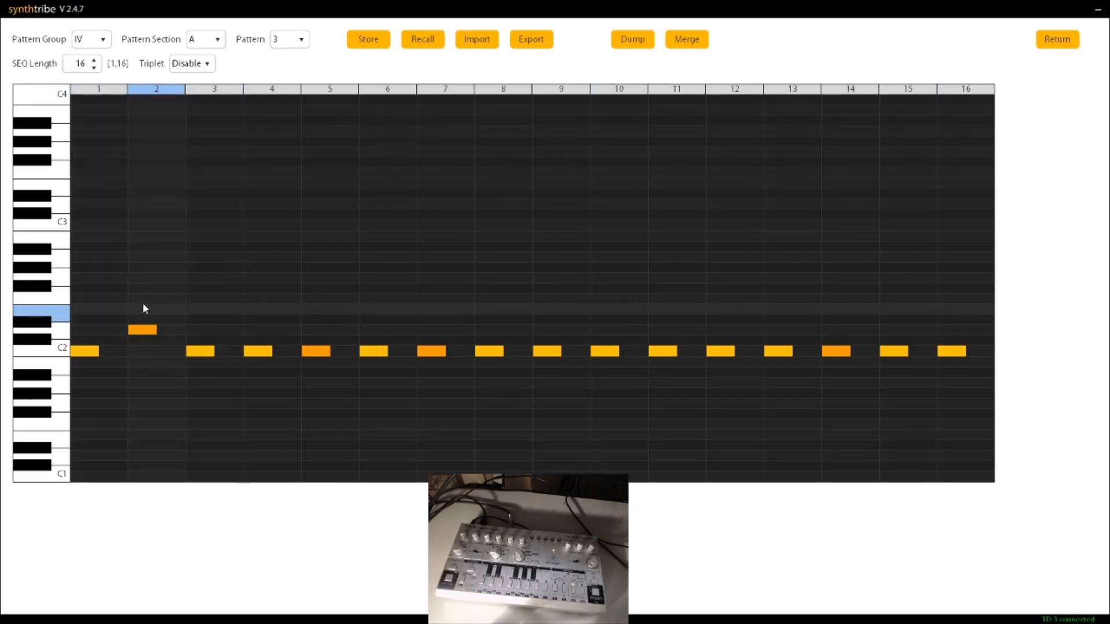
Raise step 3's note and continue the C2–D2–E2–G2 rising figure
{"action": "left_click", "coordinate": [200, 311]}
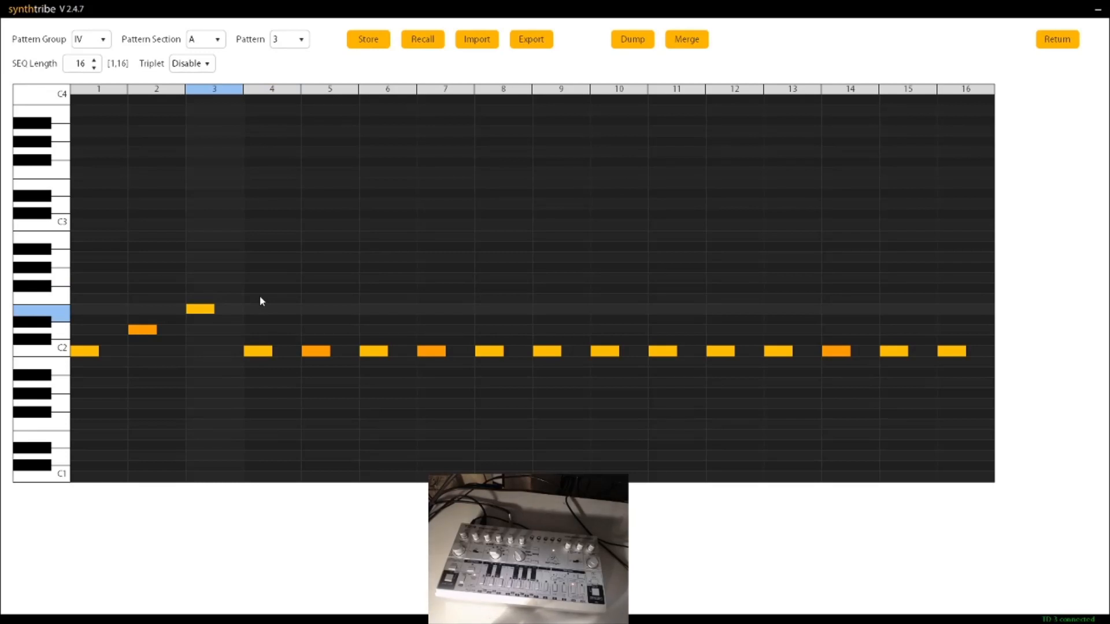
{"action": "left_click", "coordinate": [258, 299]}
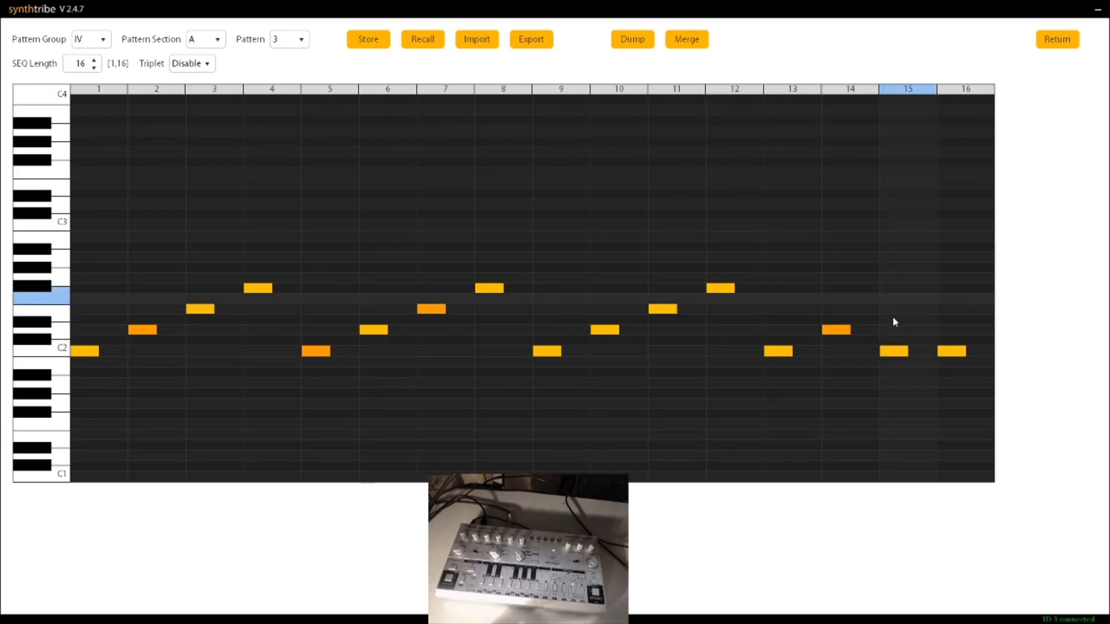
Raise step 15's note and move step 8's note into the higher octave
{"action": "left_click", "coordinate": [953, 288]}
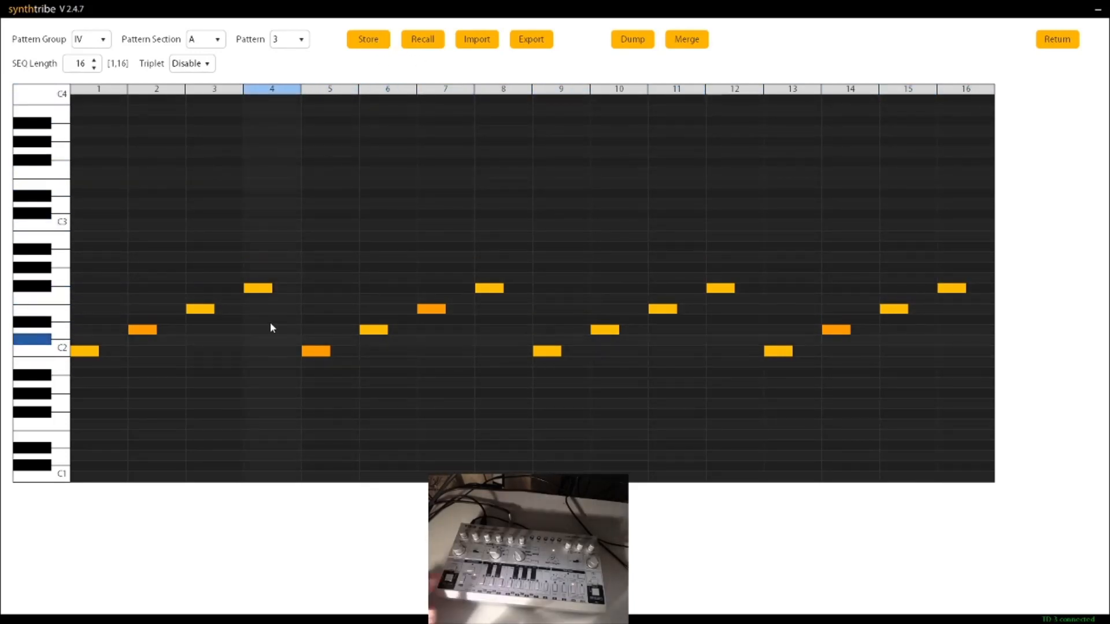
{"action": "mouse_move", "coordinate": [286, 328]}
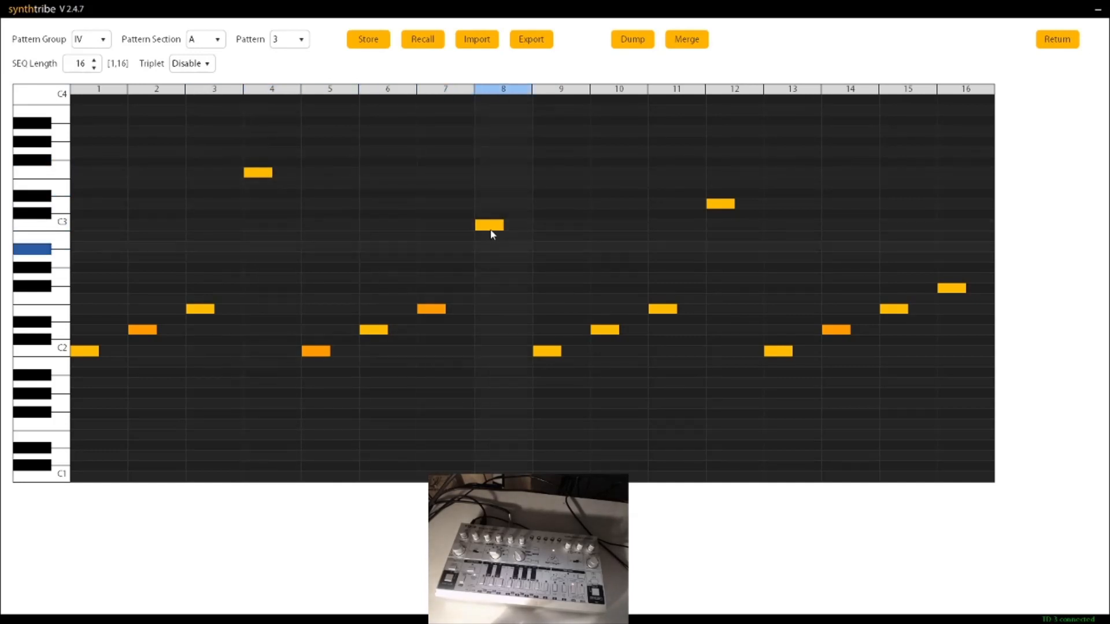
{"action": "left_click", "coordinate": [490, 226]}
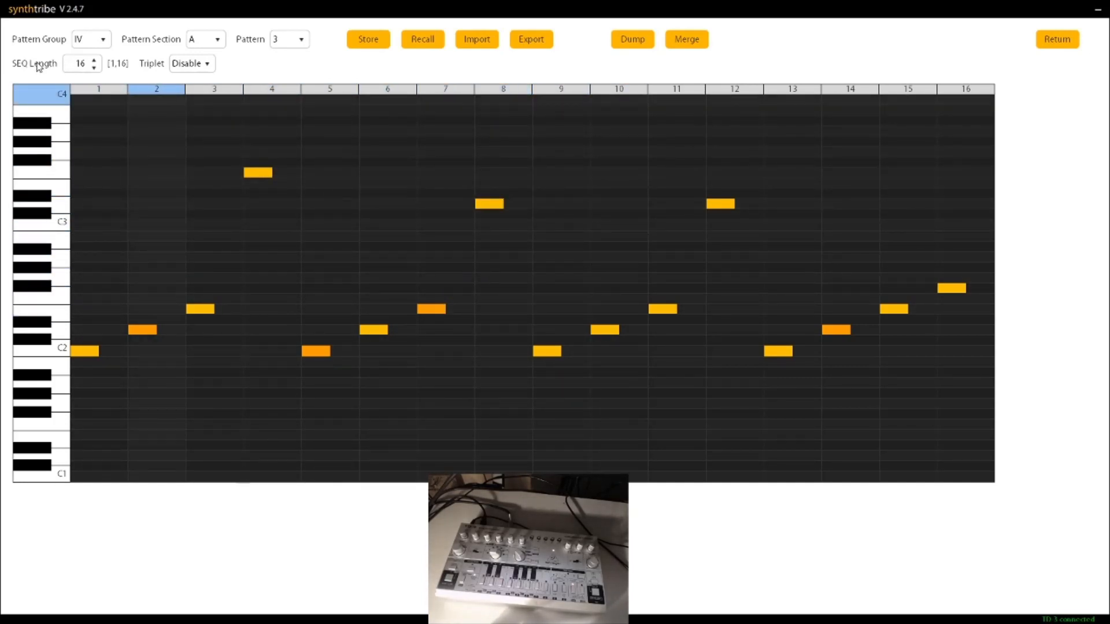
Lower SEQ Length from 16 to 5 and store the pattern on the TD-3
{"action": "left_click", "coordinate": [94, 69]}
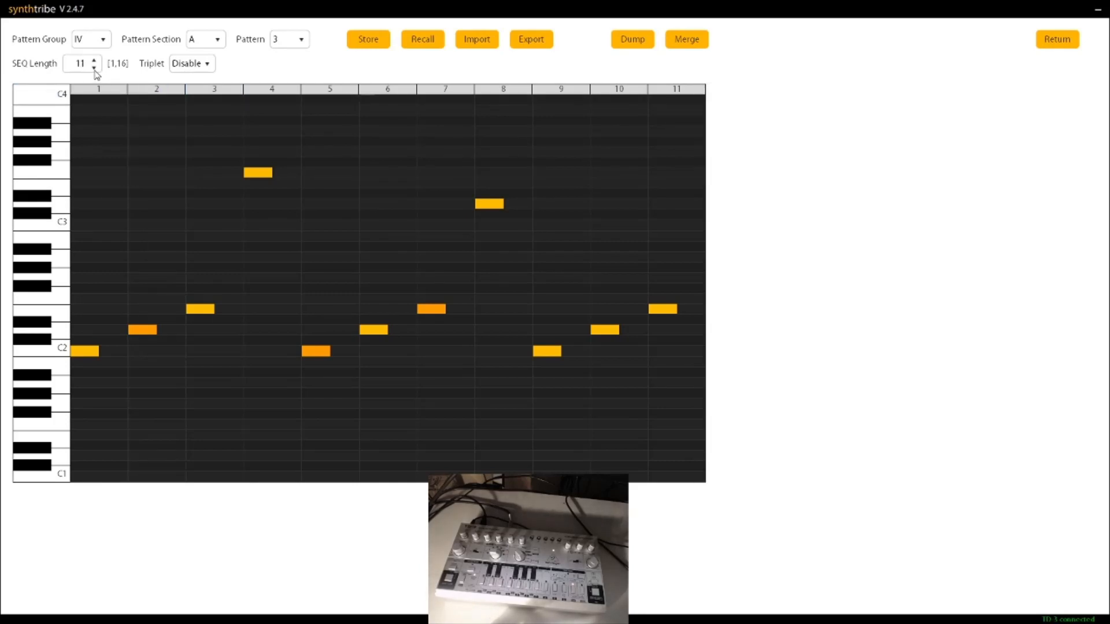
{"action": "left_click", "coordinate": [93, 69]}
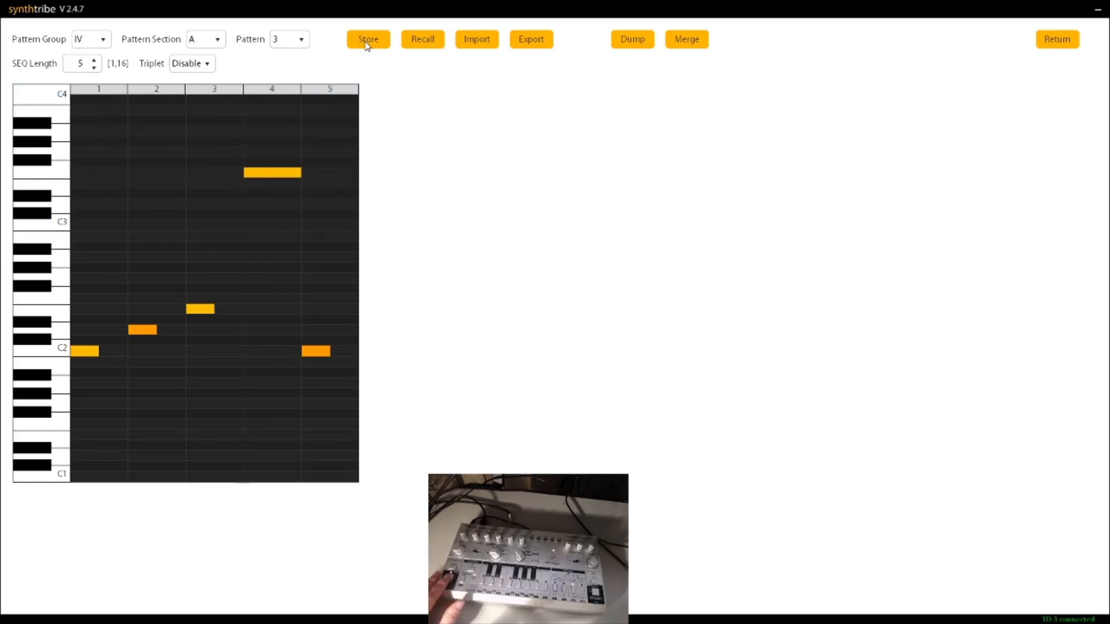
{"action": "left_click", "coordinate": [86, 350]}
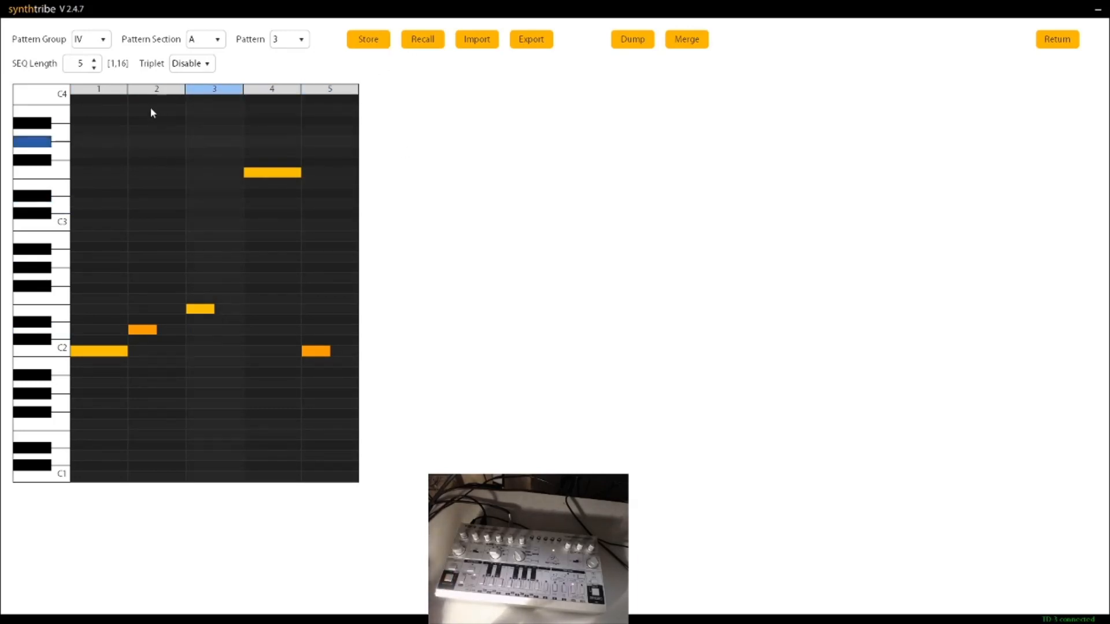
Raise SEQ Length back to 16 so the full rising figure reappears
{"action": "left_click", "coordinate": [91, 60]}
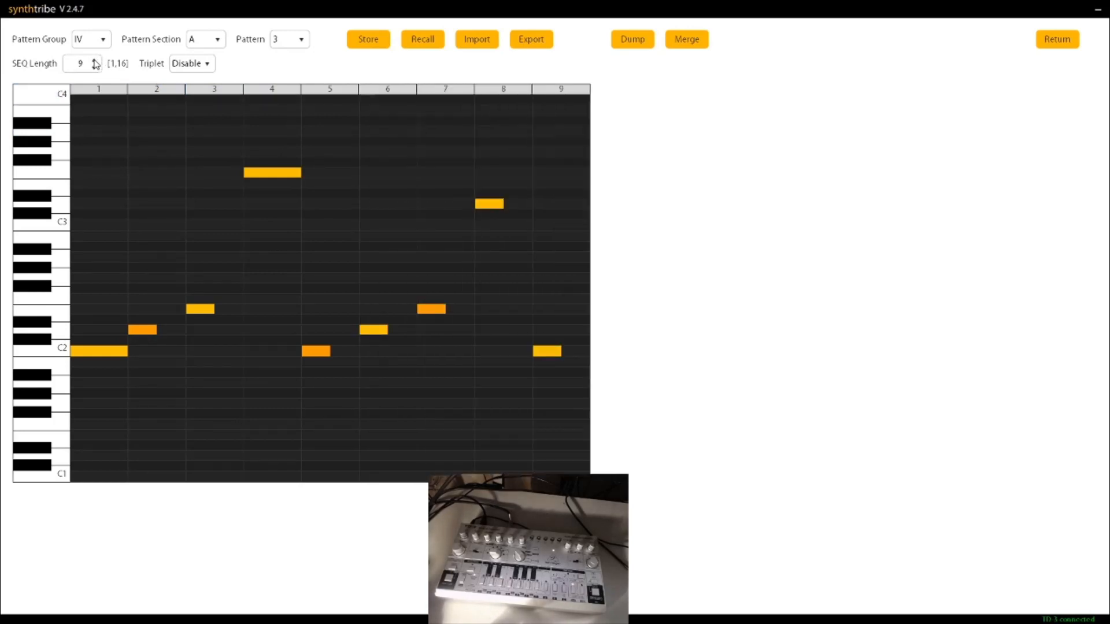
{"action": "left_click", "coordinate": [92, 60]}
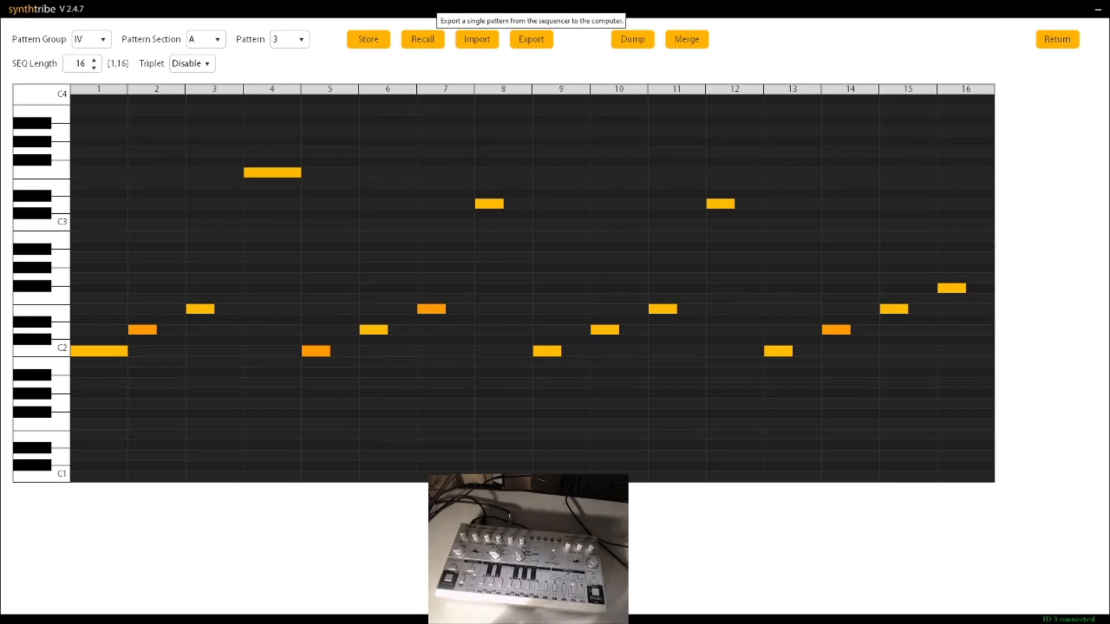
Open the Export save dialog, cancel it, and place a high note on step 7
{"action": "left_click", "coordinate": [531, 40]}
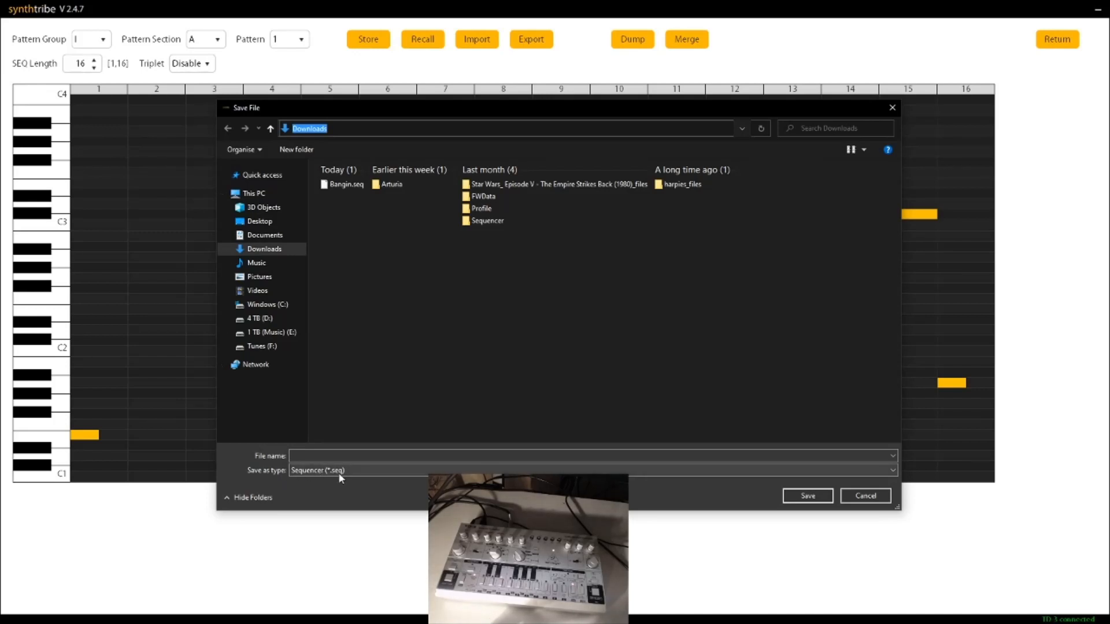
{"action": "type", "text": "P(a"}
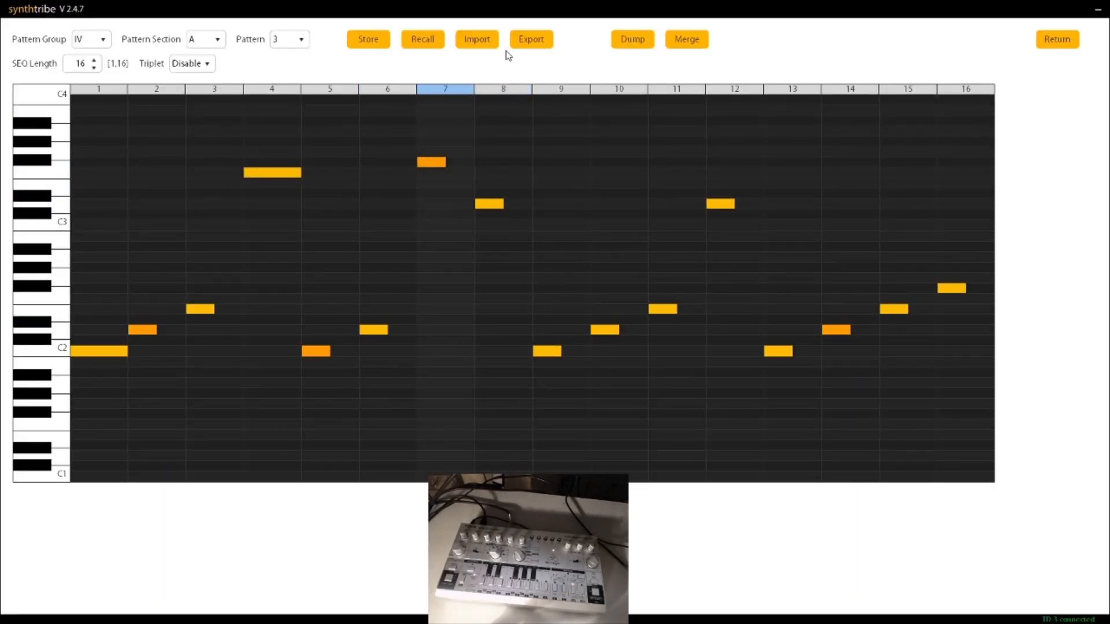
{"action": "mouse_move", "coordinate": [533, 53]}
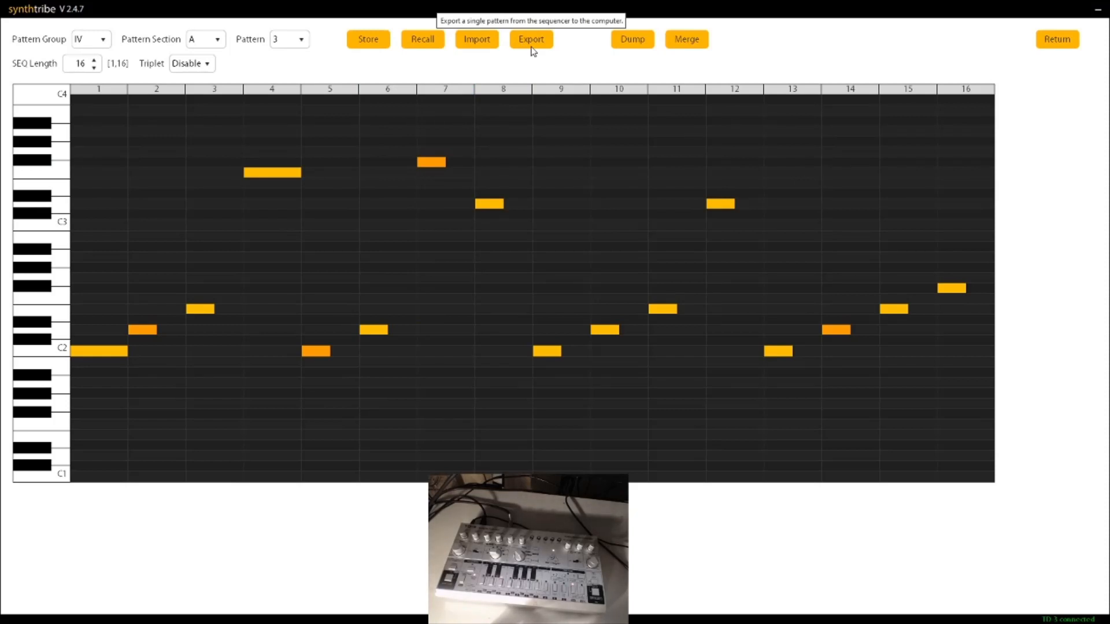
{"action": "mouse_move", "coordinate": [482, 46]}
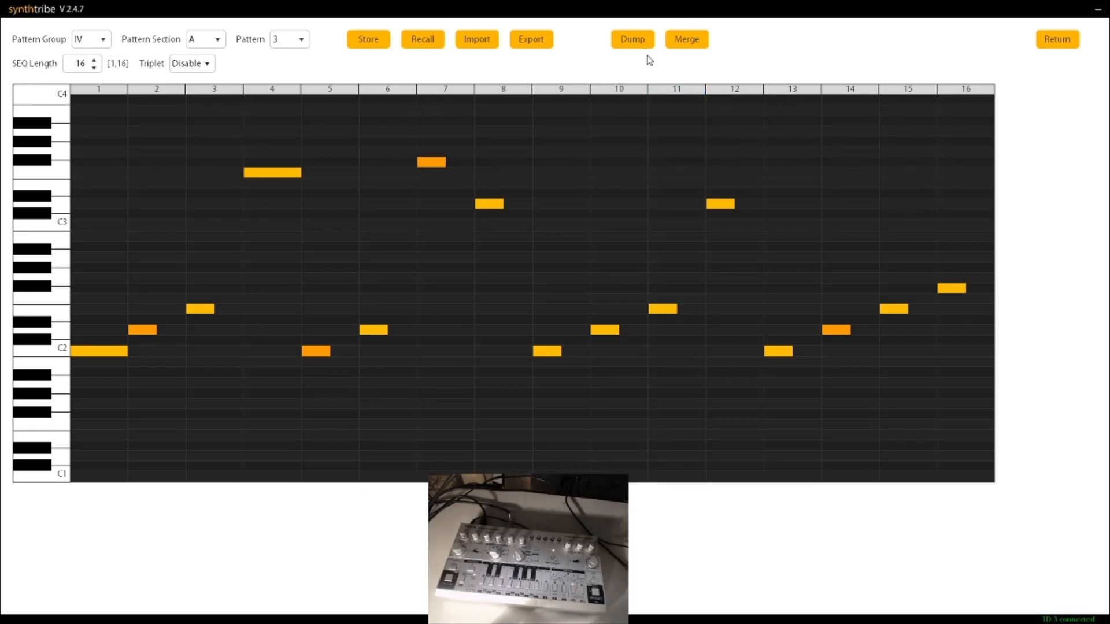
{"action": "mouse_move", "coordinate": [630, 79]}
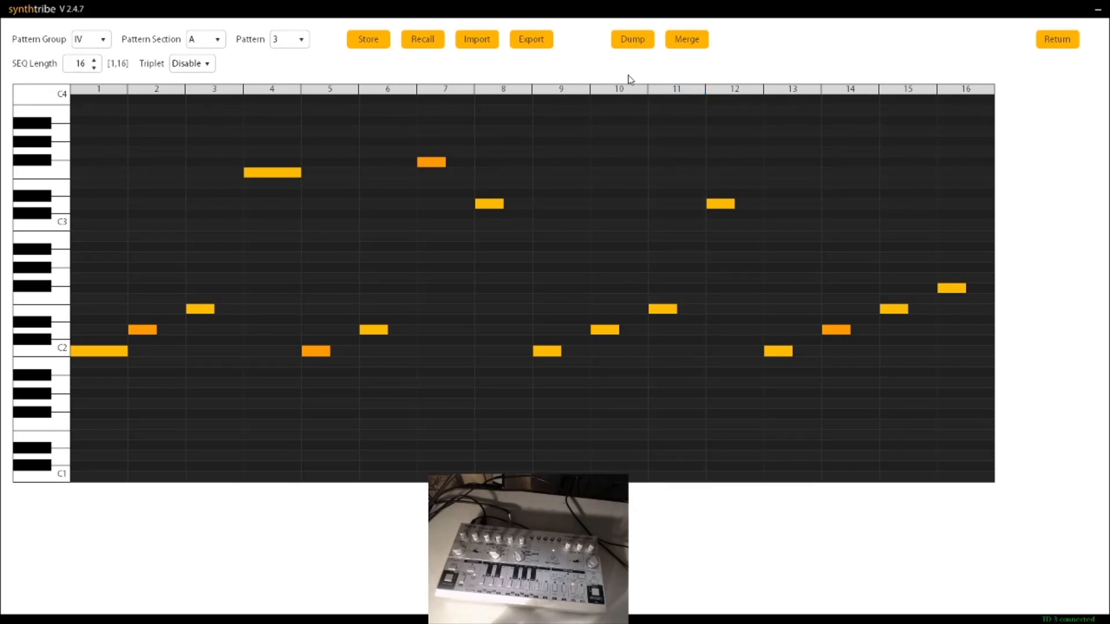
{"action": "mouse_move", "coordinate": [652, 70]}
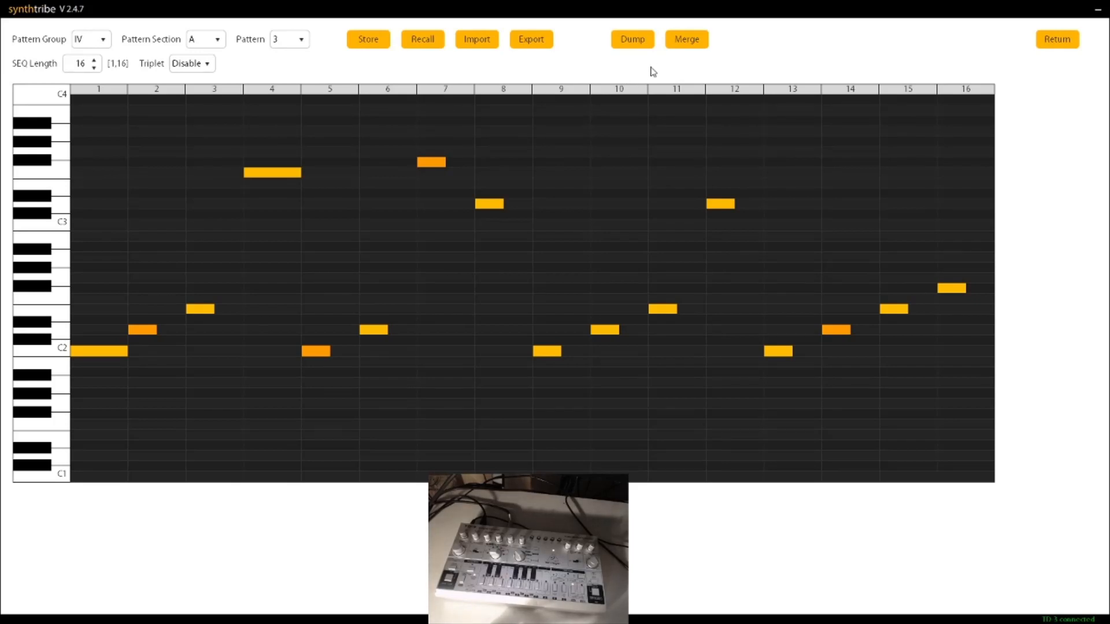
{"action": "mouse_move", "coordinate": [694, 41]}
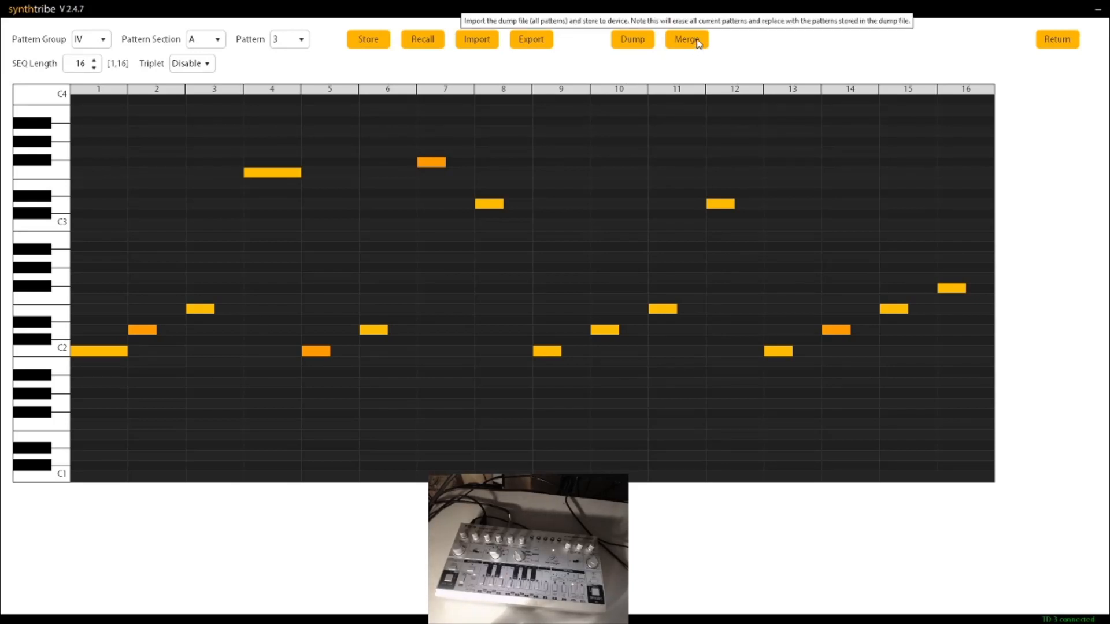
{"action": "mouse_move", "coordinate": [622, 39]}
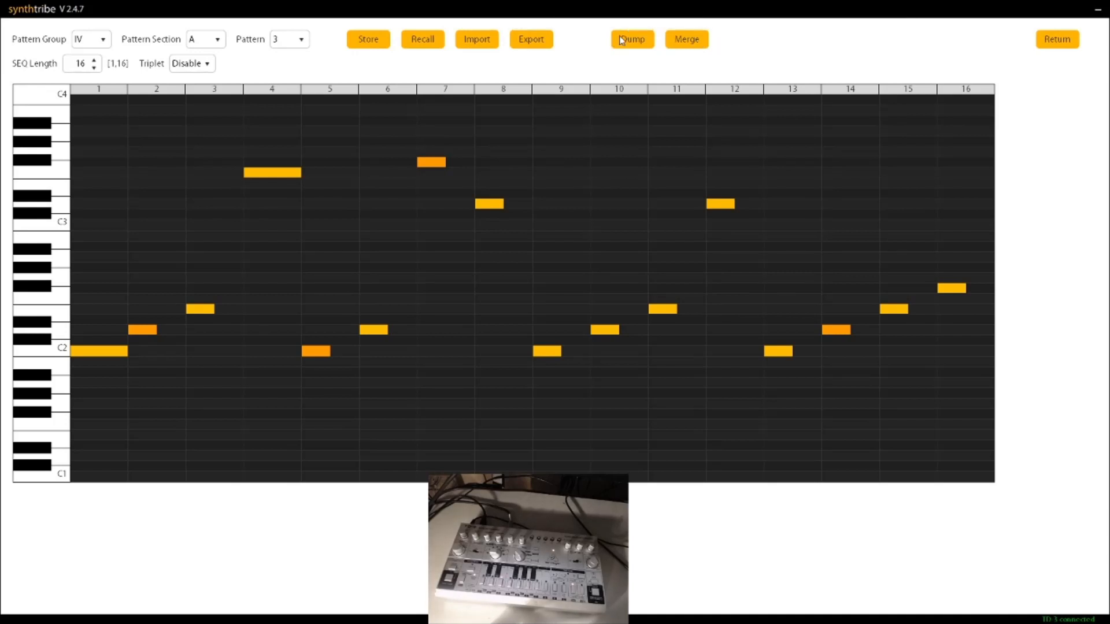
{"action": "mouse_move", "coordinate": [640, 85]}
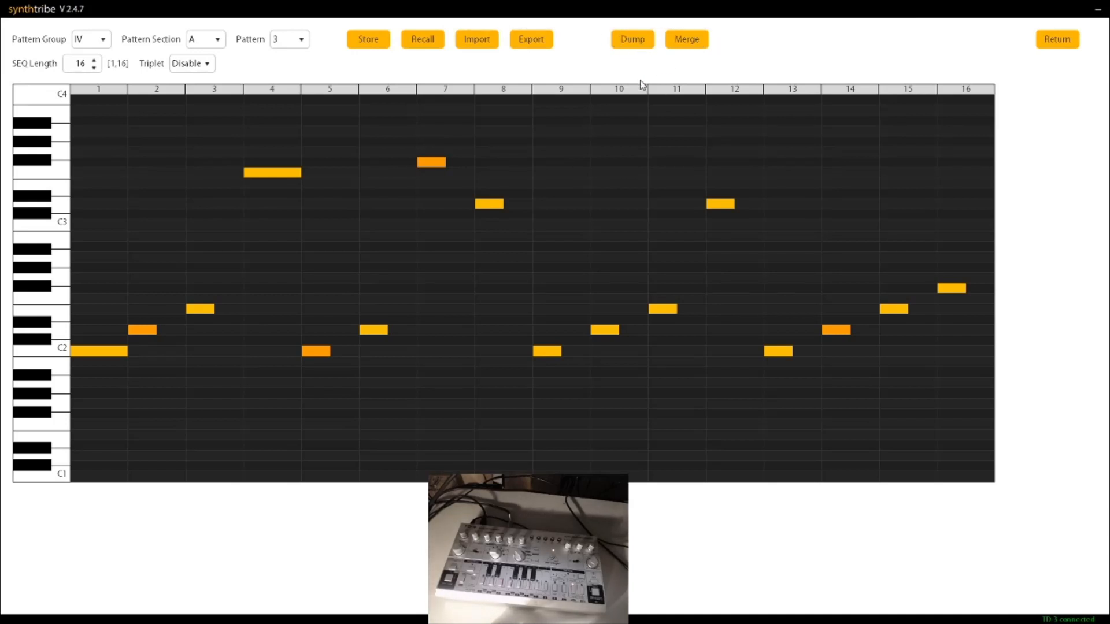
{"action": "mouse_move", "coordinate": [691, 44]}
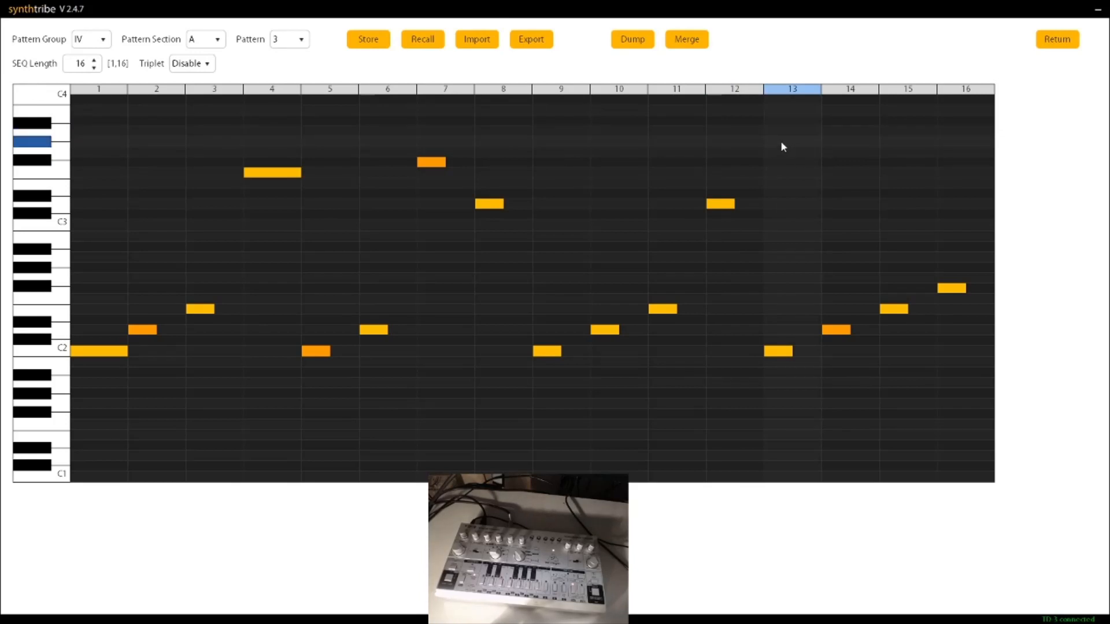
{"action": "mouse_move", "coordinate": [774, 142]}
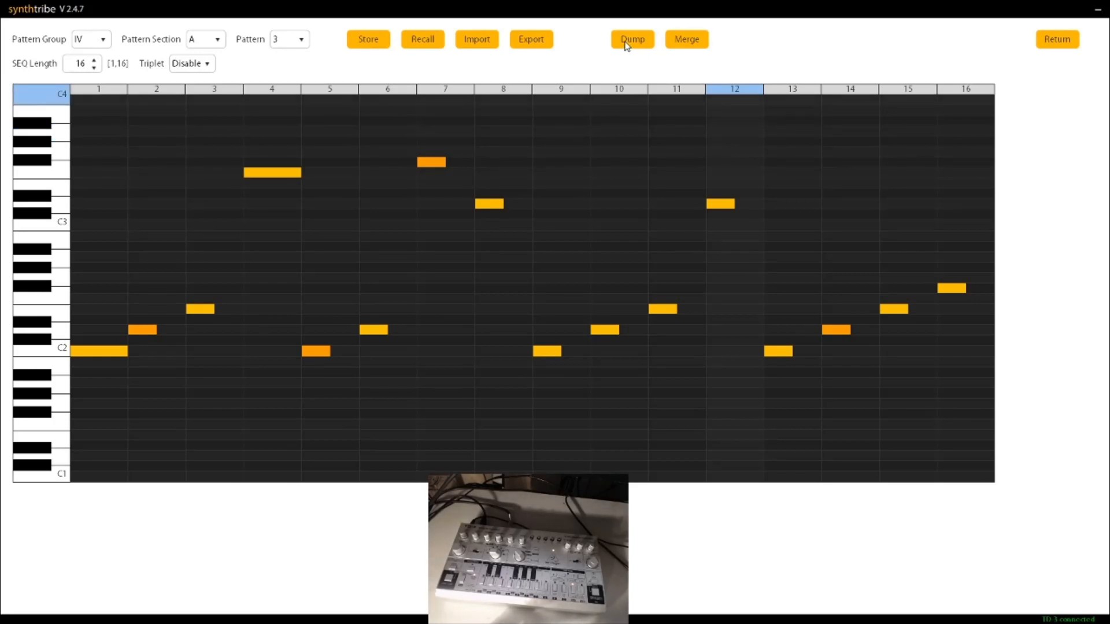
Enable triplet timing to cut the pattern to 12 steps, then disable it and restore SEQ Length 16
{"action": "left_click", "coordinate": [192, 64]}
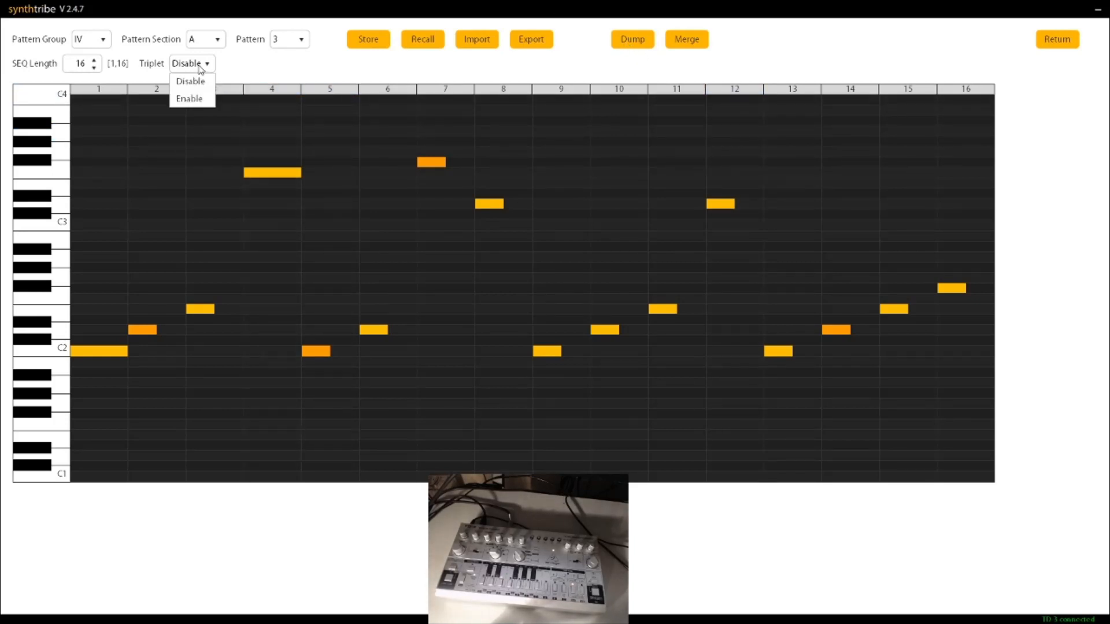
{"action": "left_click", "coordinate": [190, 99]}
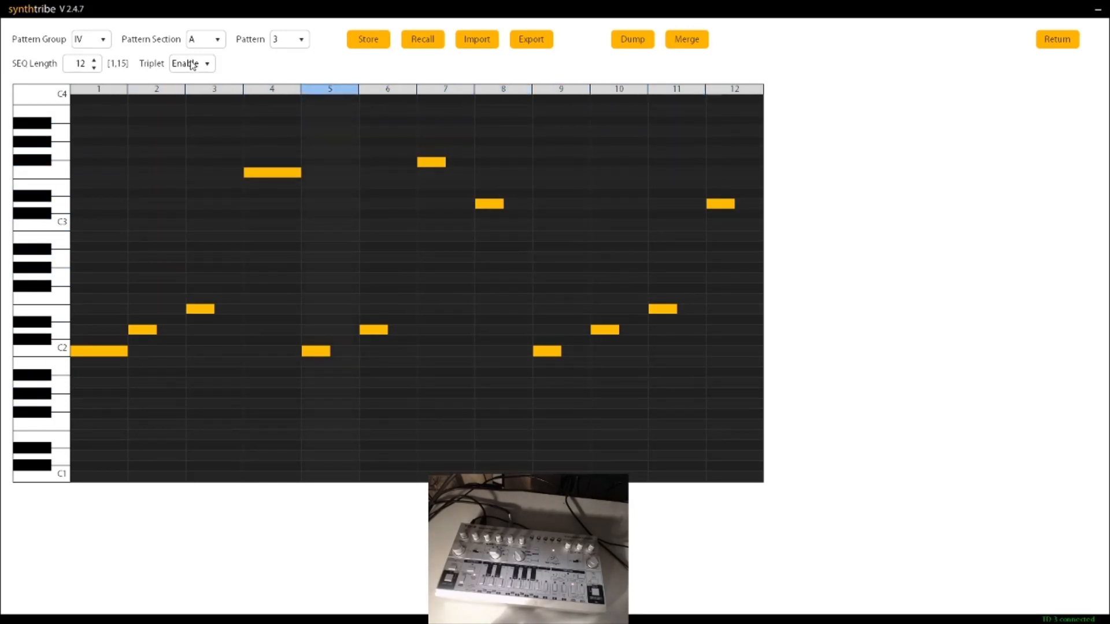
{"action": "left_click", "coordinate": [192, 64]}
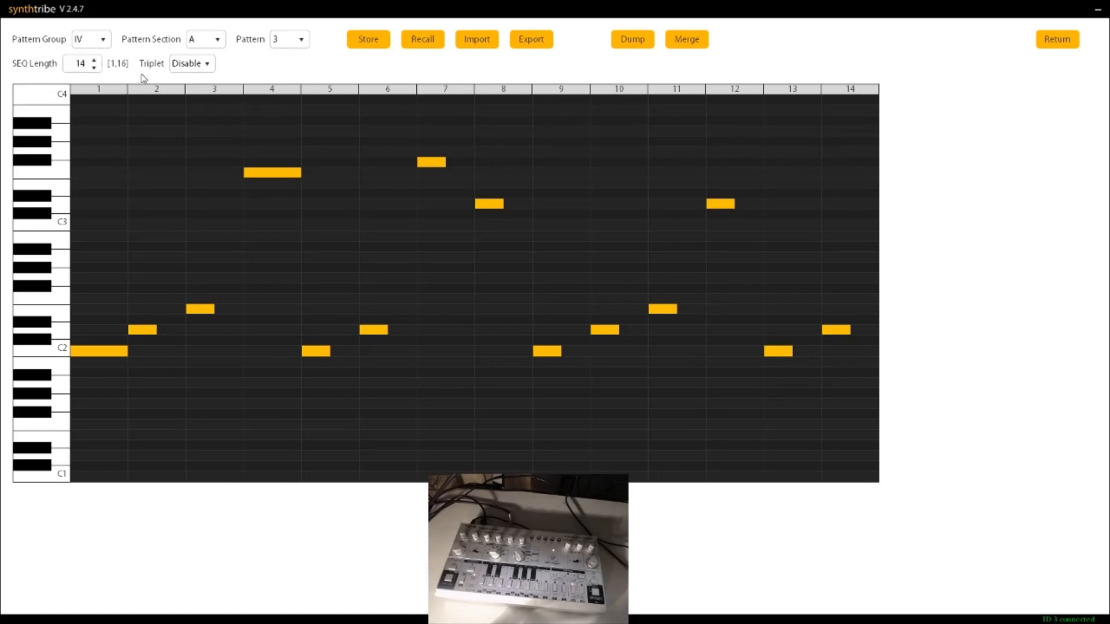
{"action": "left_click", "coordinate": [90, 59]}
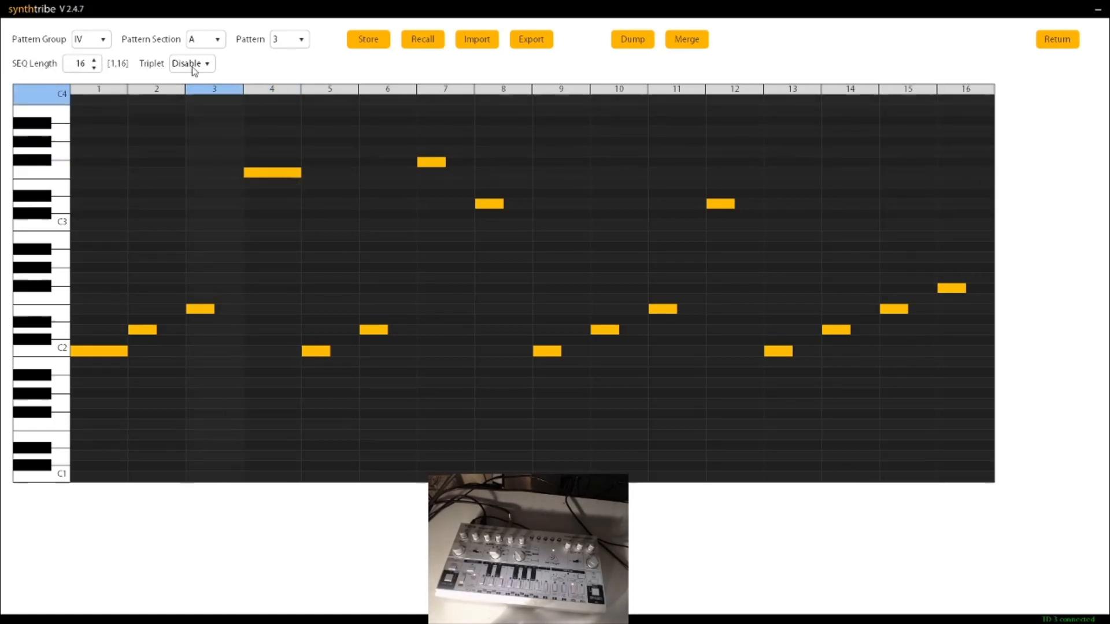